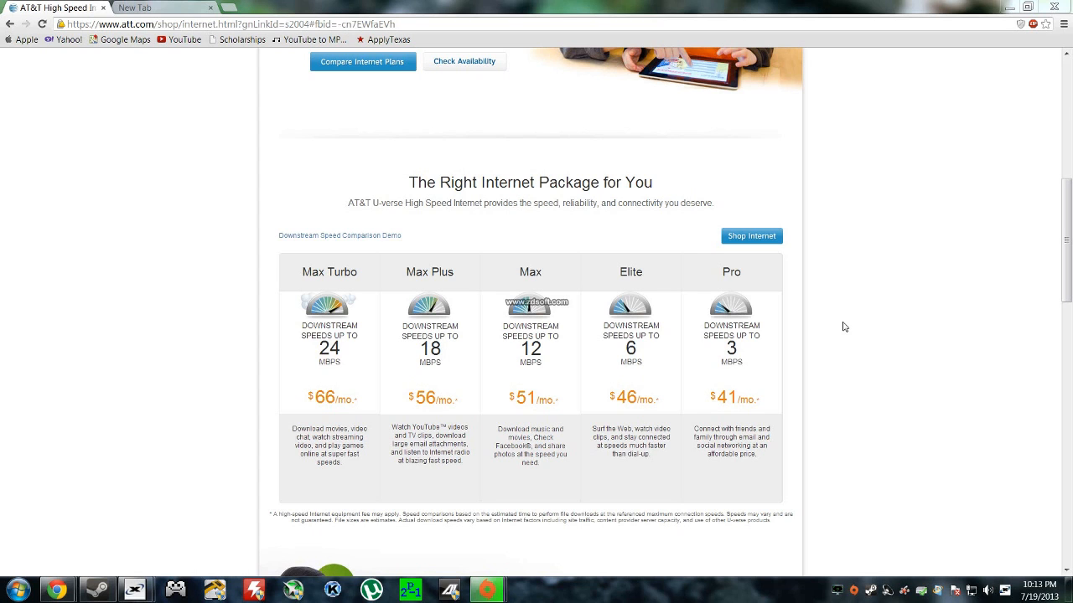
mouse_move(336, 208)
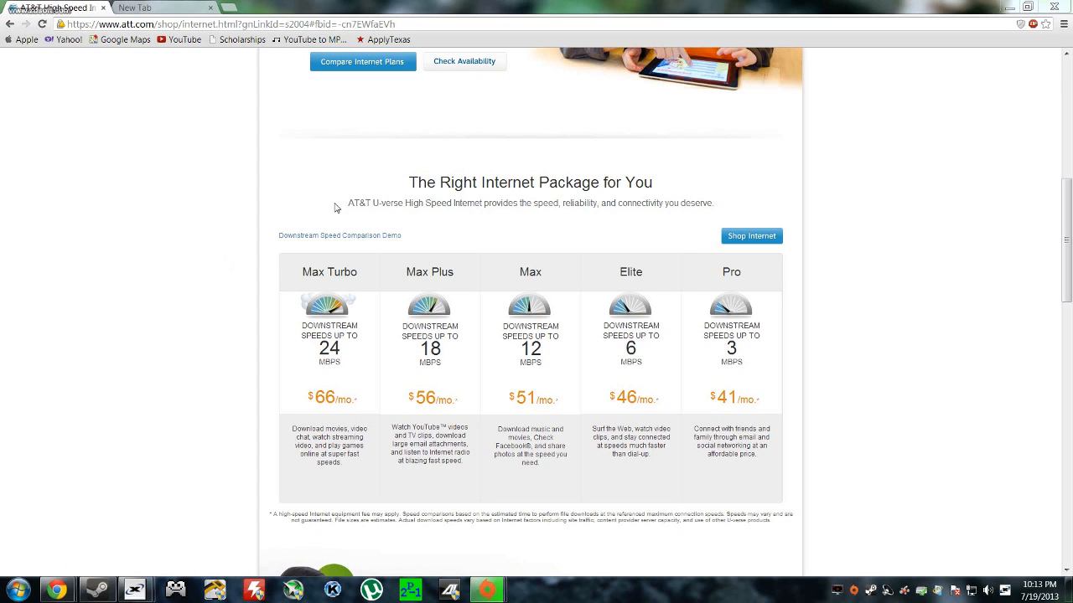
mouse_move(793, 288)
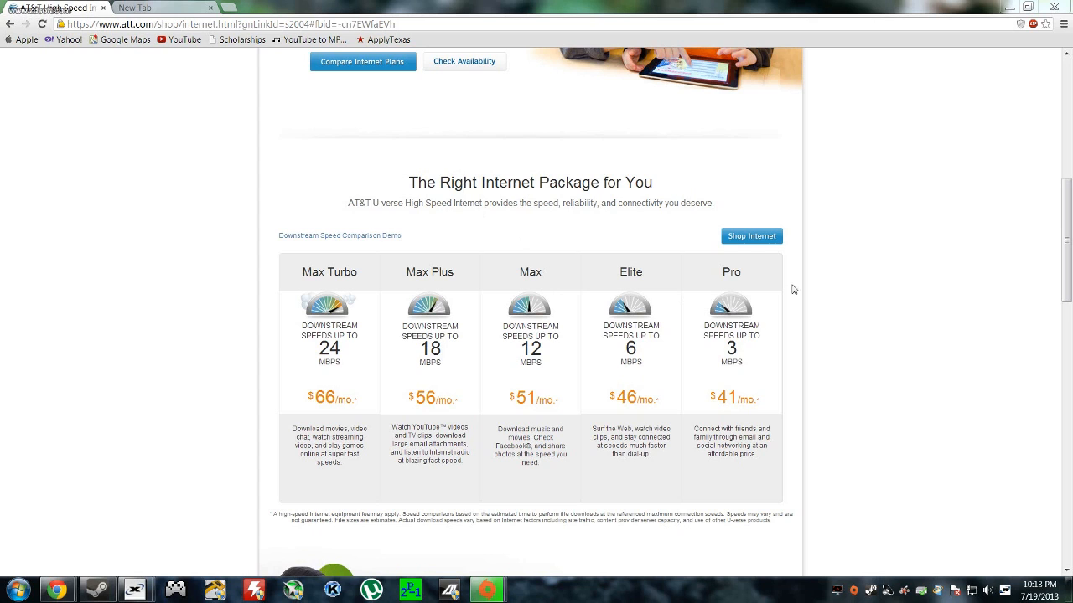
mouse_move(741, 401)
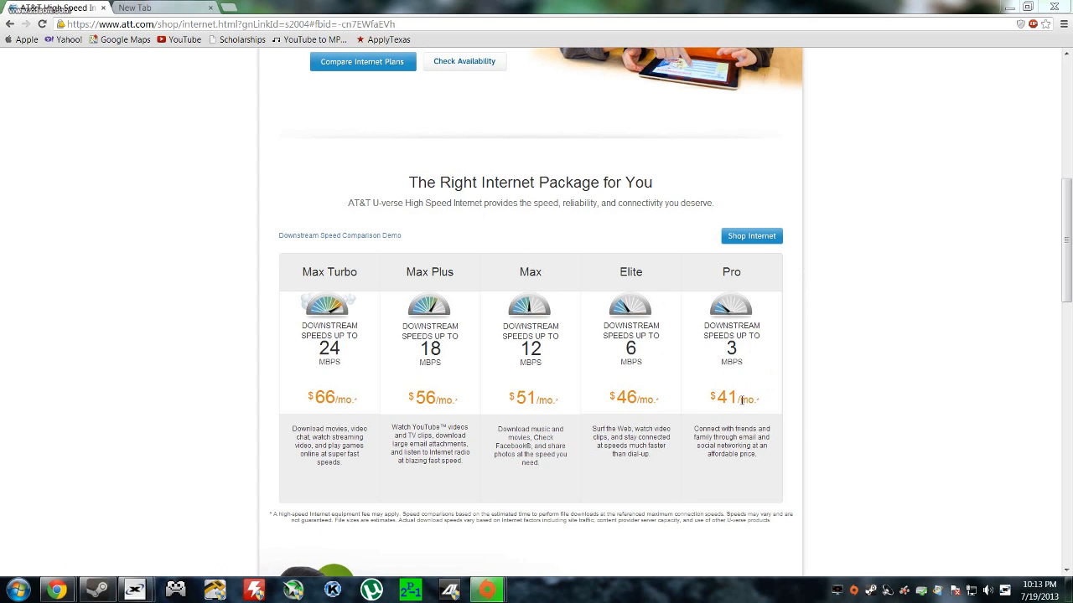
mouse_move(824, 427)
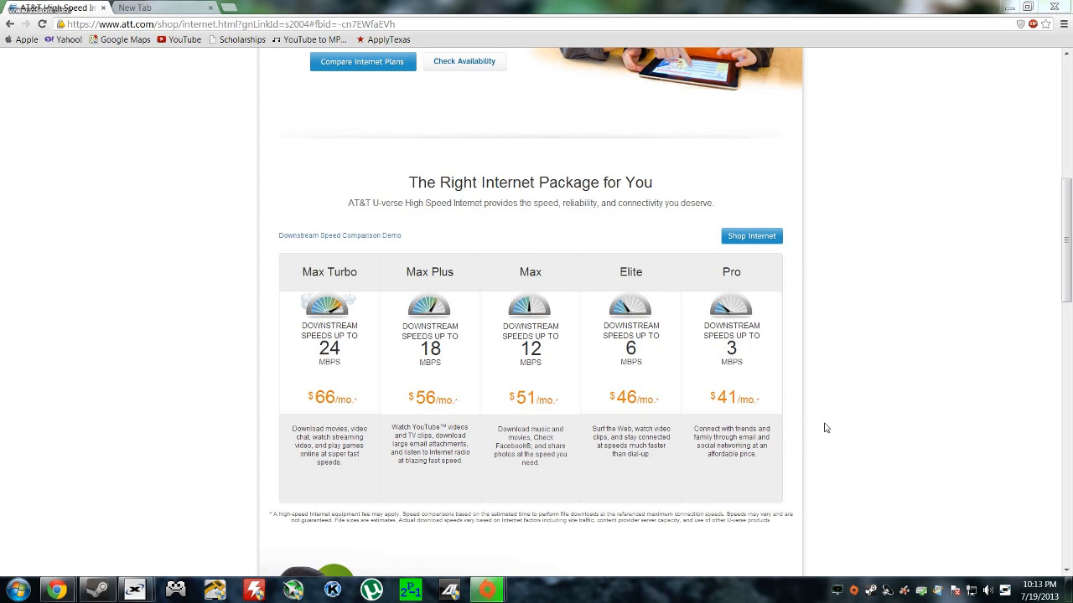
mouse_move(388, 327)
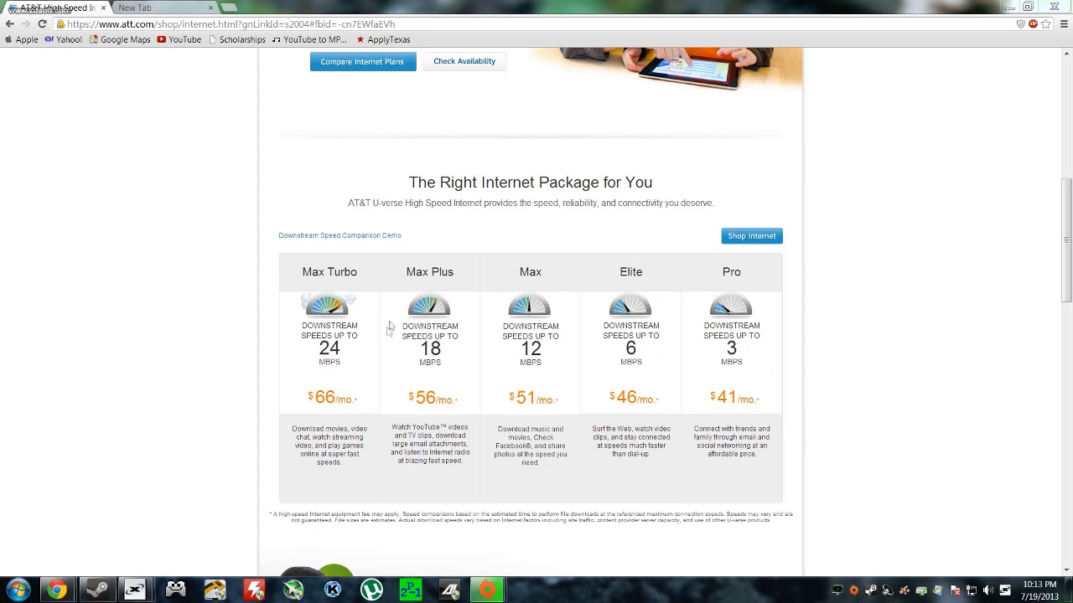
mouse_move(360, 383)
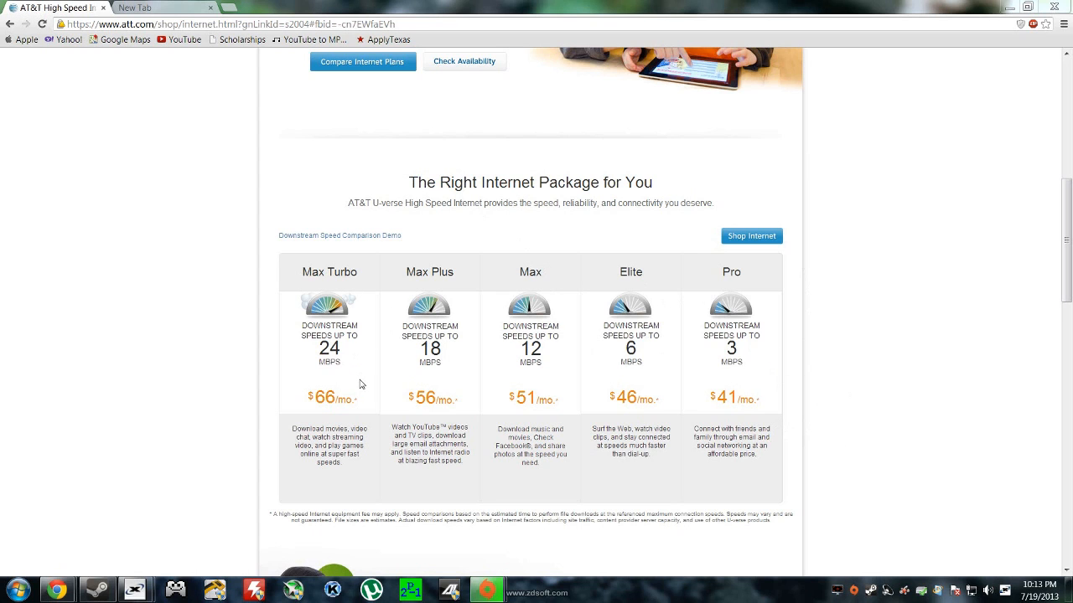
mouse_move(740, 322)
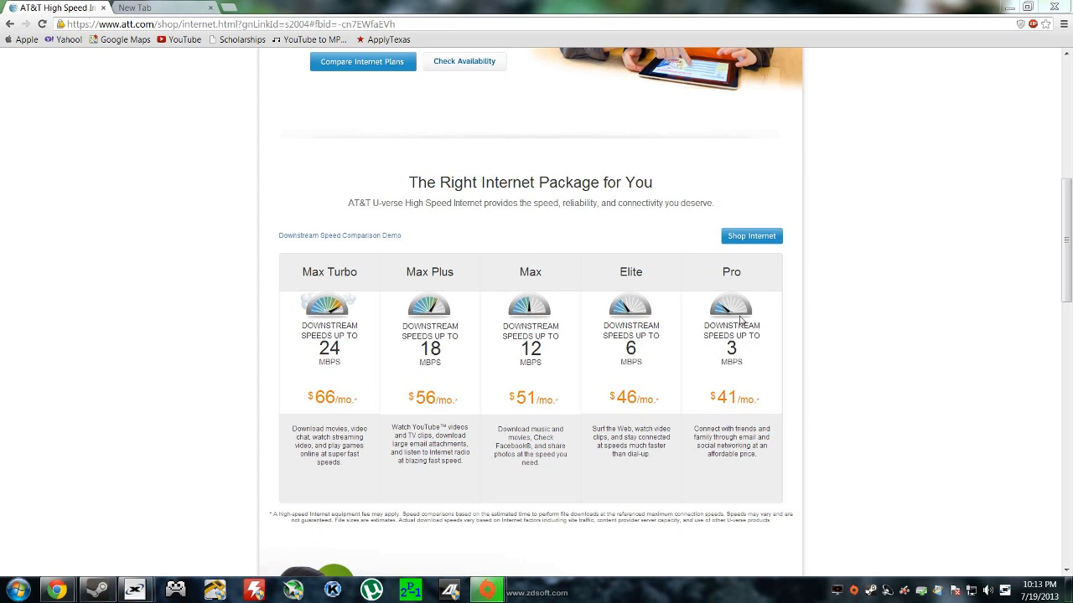
mouse_move(778, 355)
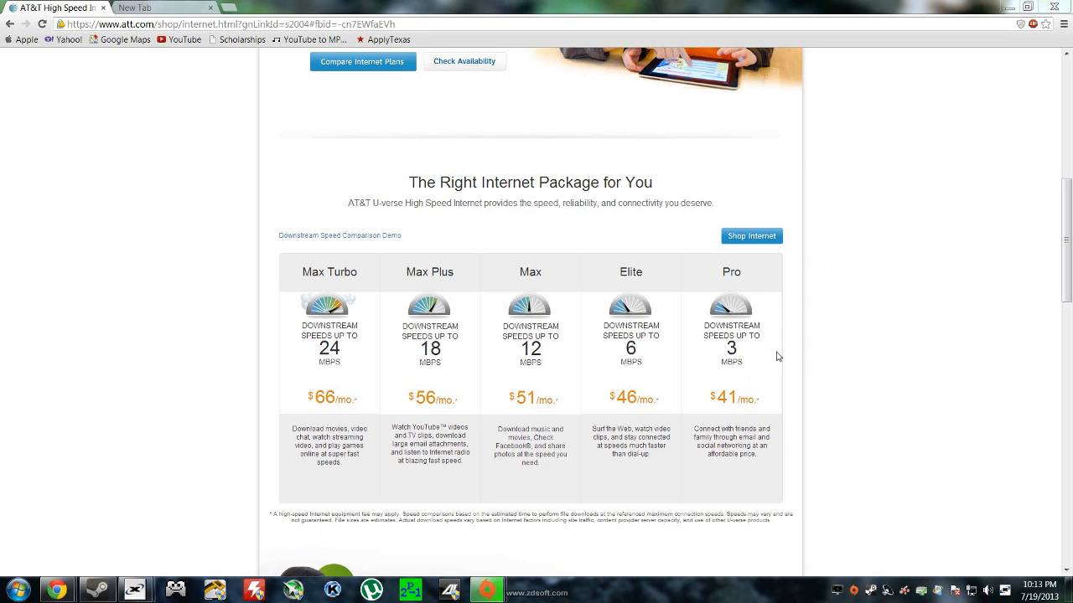
mouse_move(342, 380)
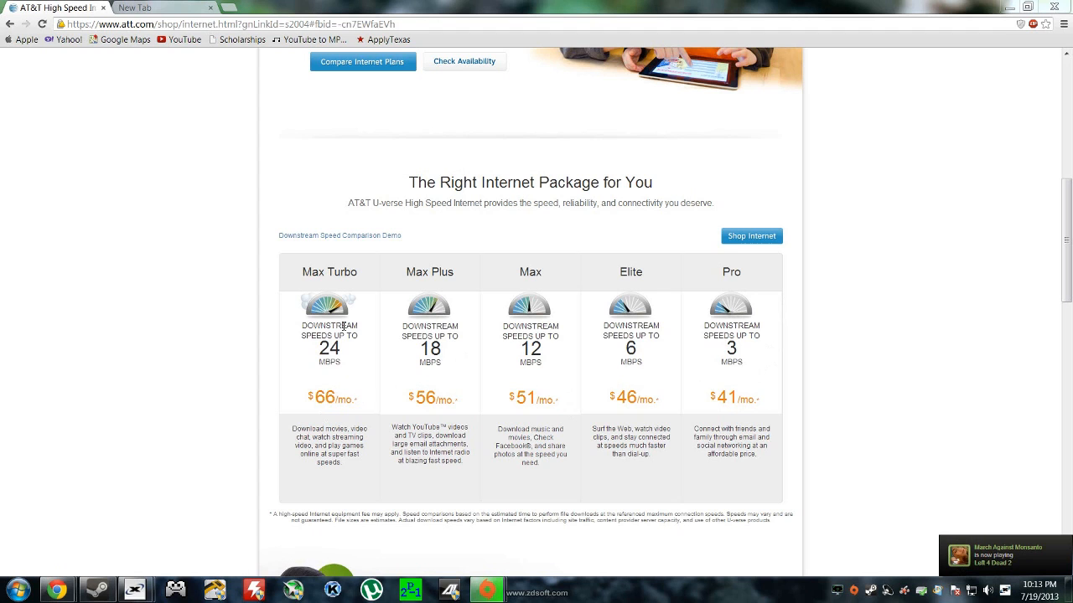
mouse_move(731, 289)
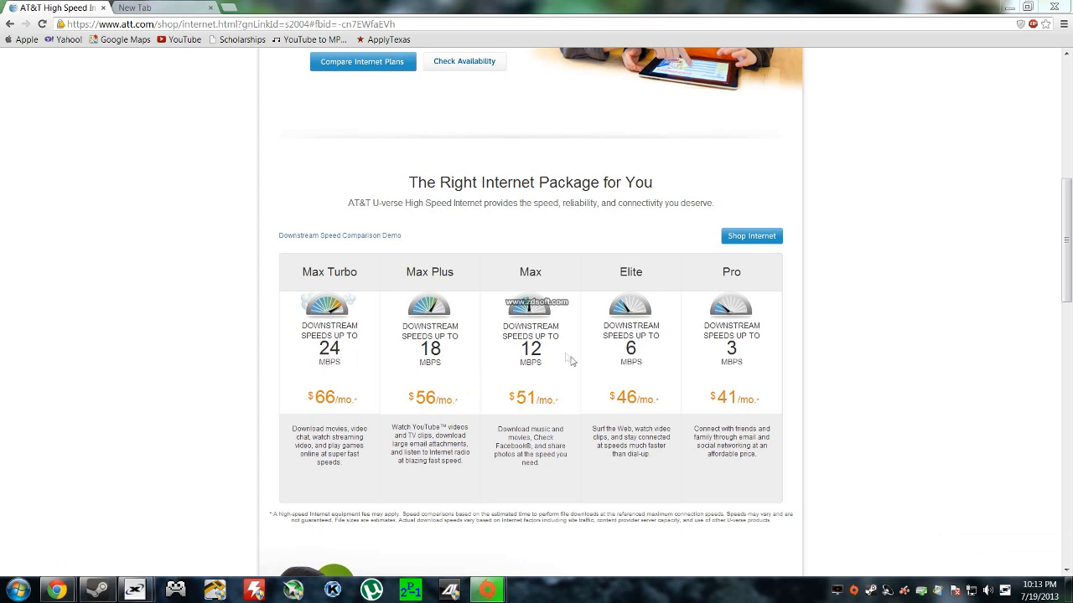
mouse_move(745, 369)
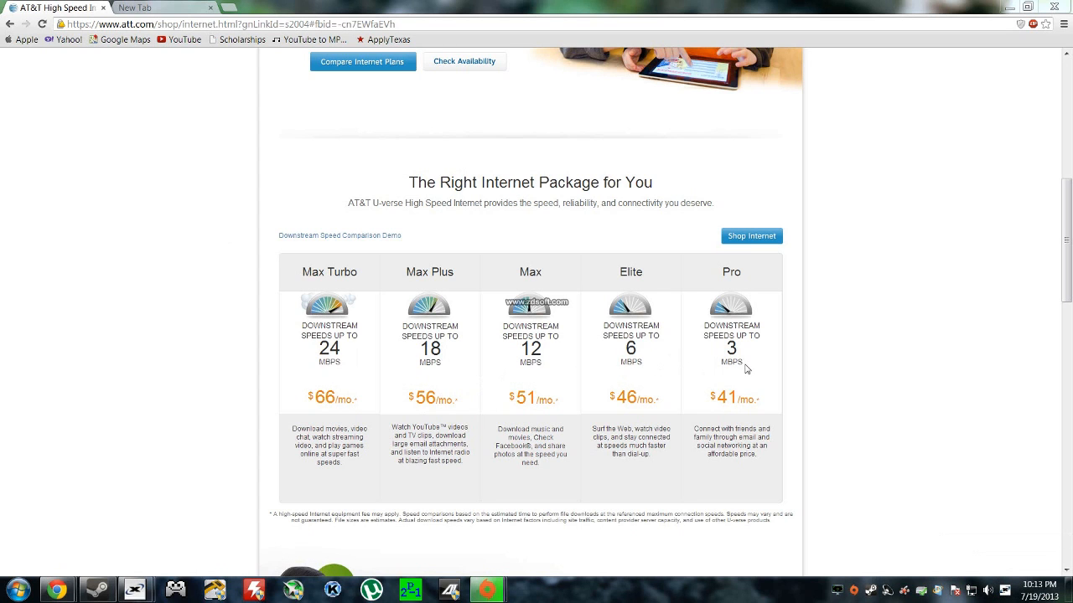
mouse_move(754, 368)
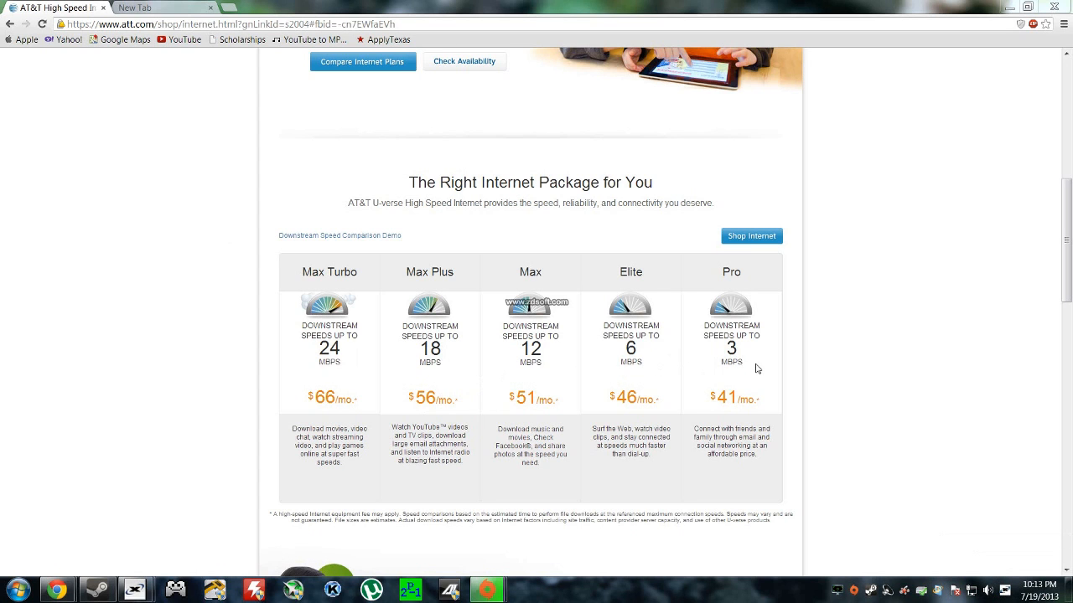
mouse_move(758, 375)
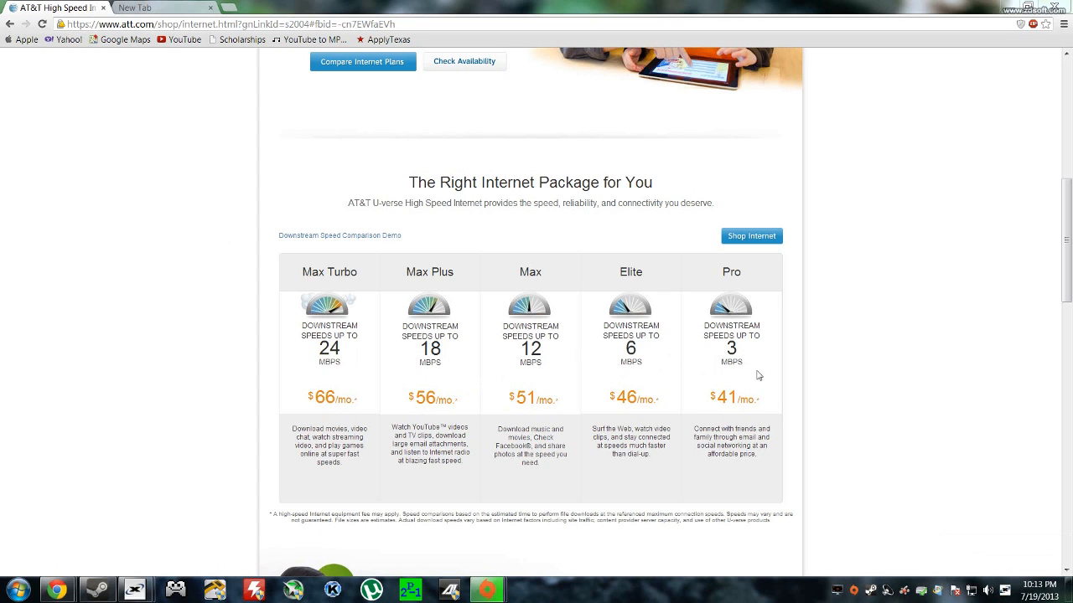
mouse_move(744, 369)
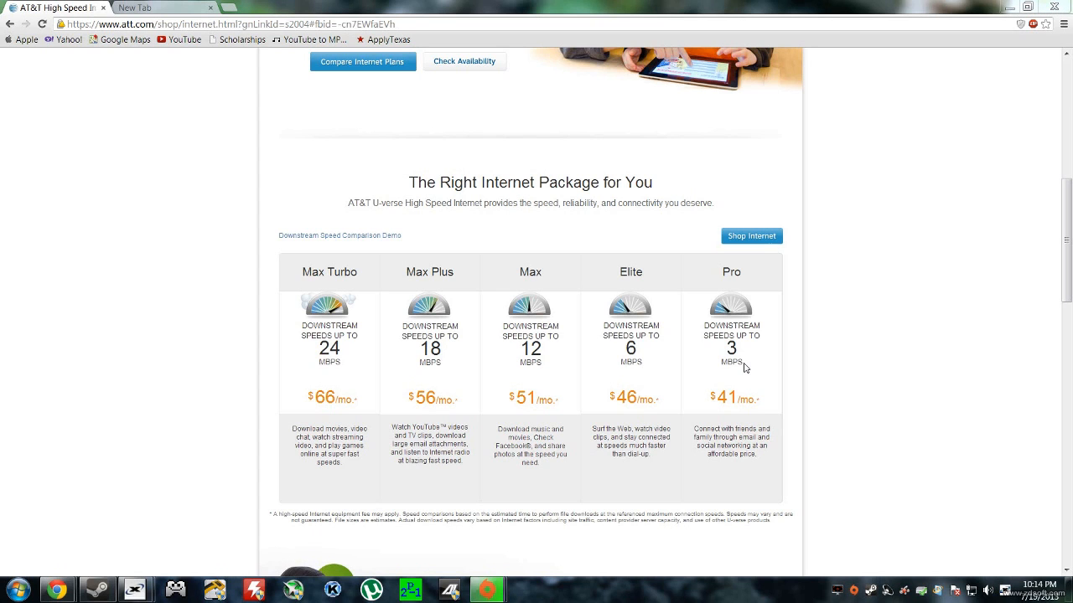
mouse_move(864, 5)
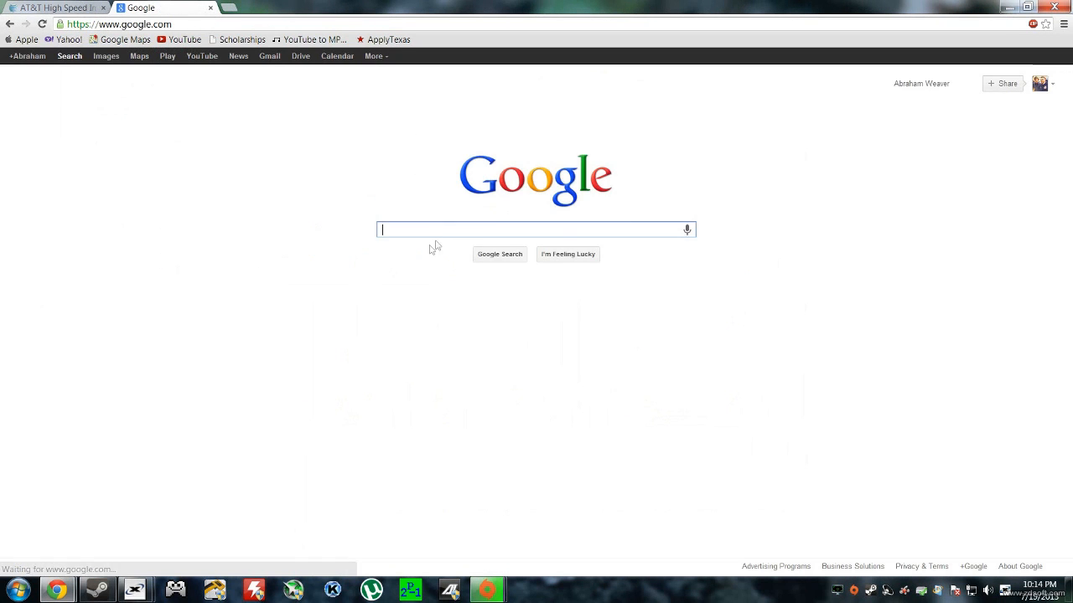
Step: Search Google for 'define mbps', glance at the AT&T plans tab, and start typing 'megabits'
type("define: m")
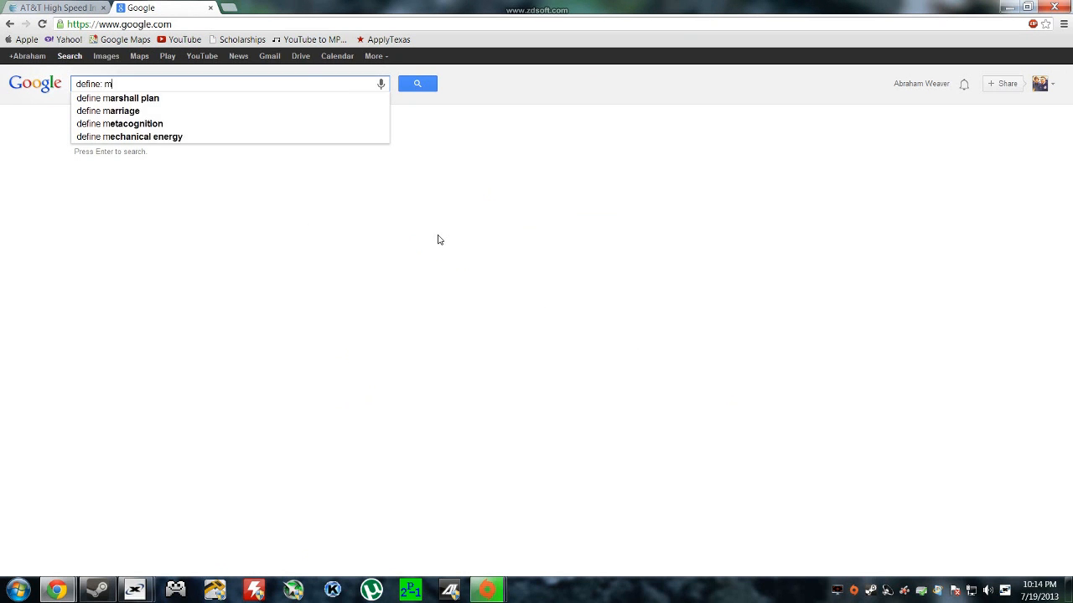
key("Return")
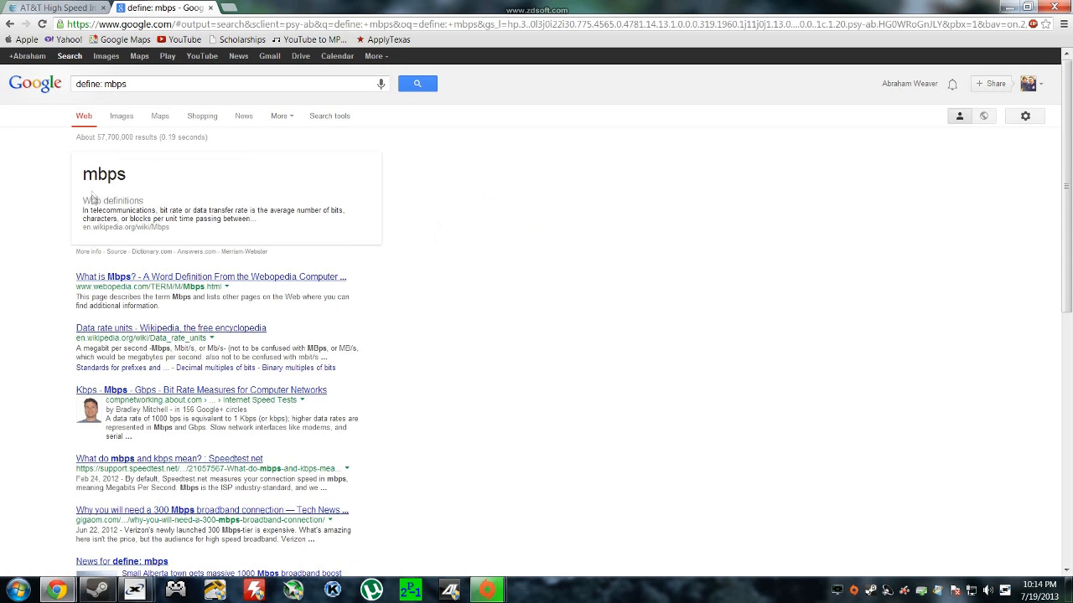
mouse_move(131, 215)
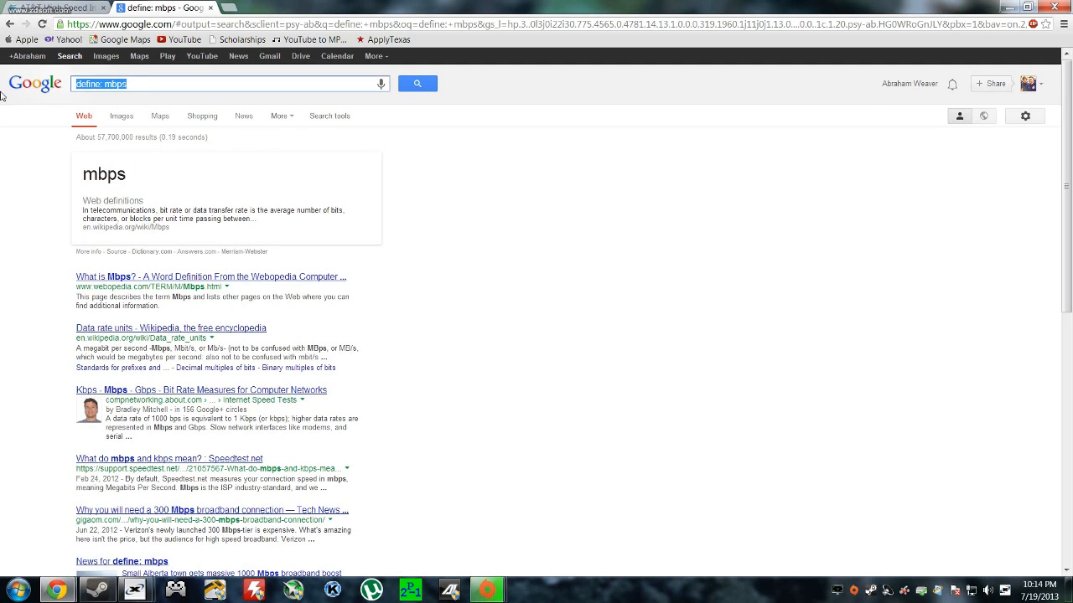
mouse_move(731, 301)
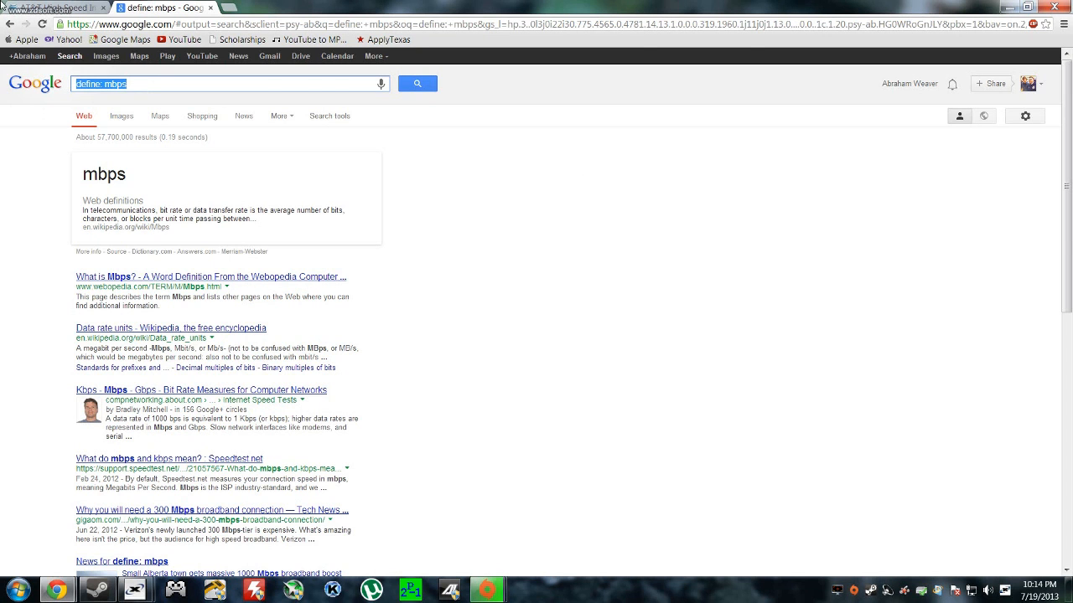
left_click(54, 7)
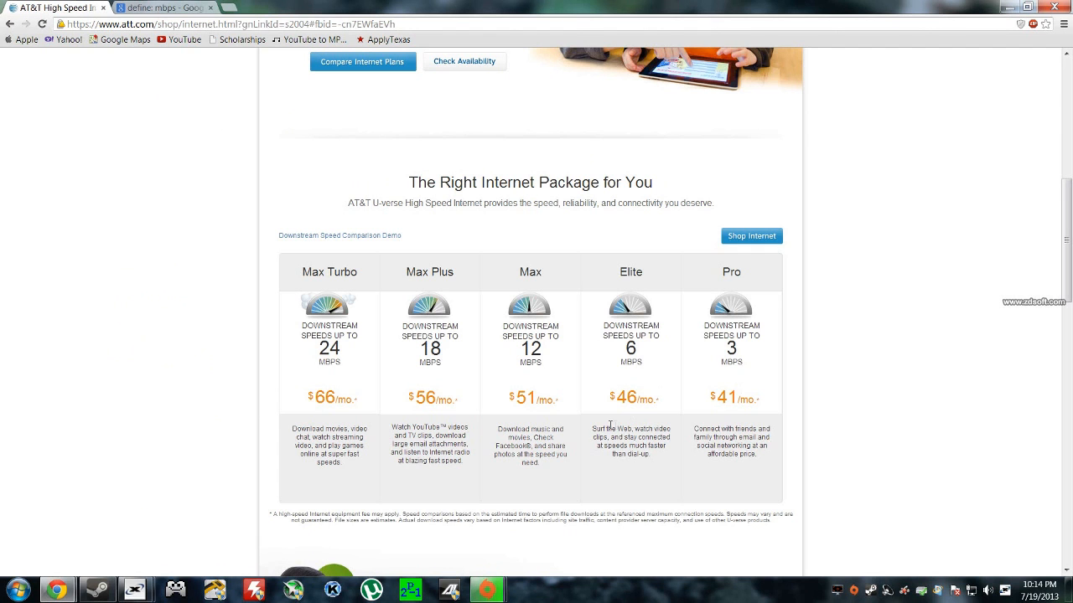
left_click(164, 6)
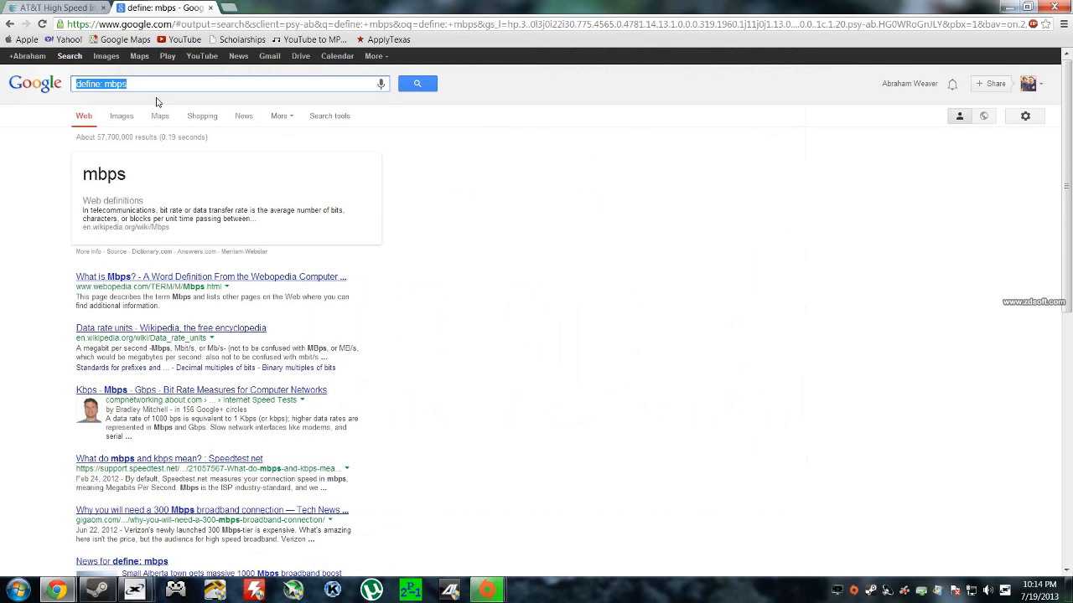
type("megabits to meg")
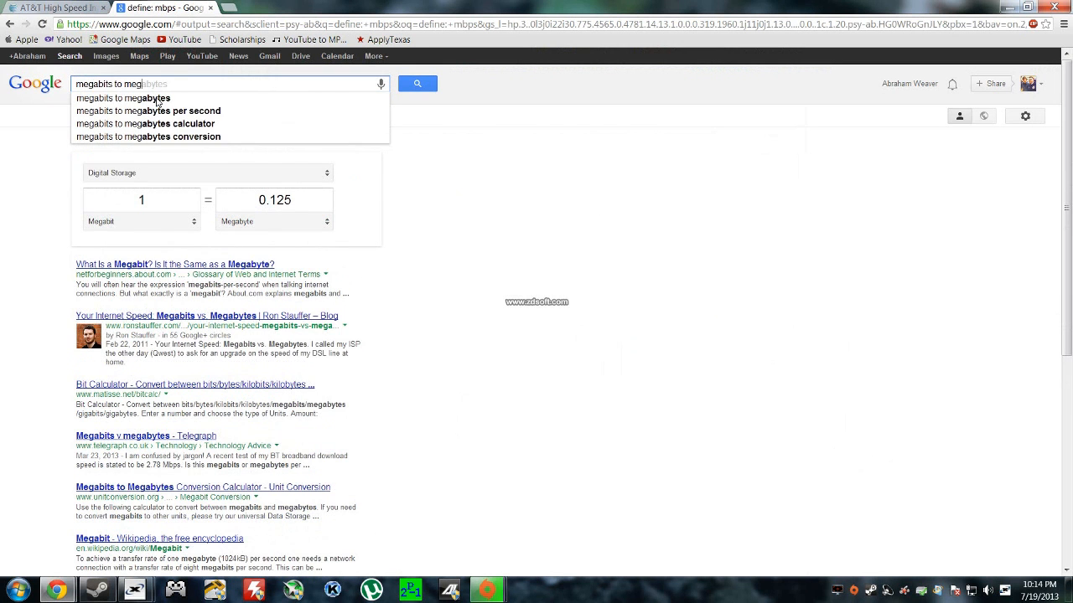
Step: Search 'megabits to megabytes' and enter 3 megabits in the converter, giving 0.375 megabytes
left_click(124, 97)
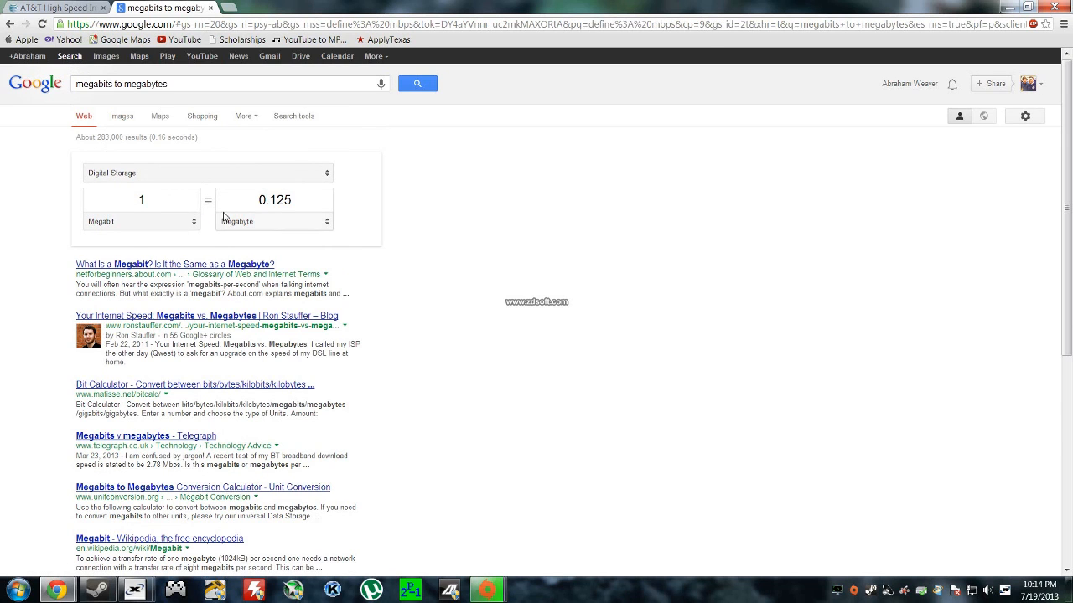
triple_click(140, 199)
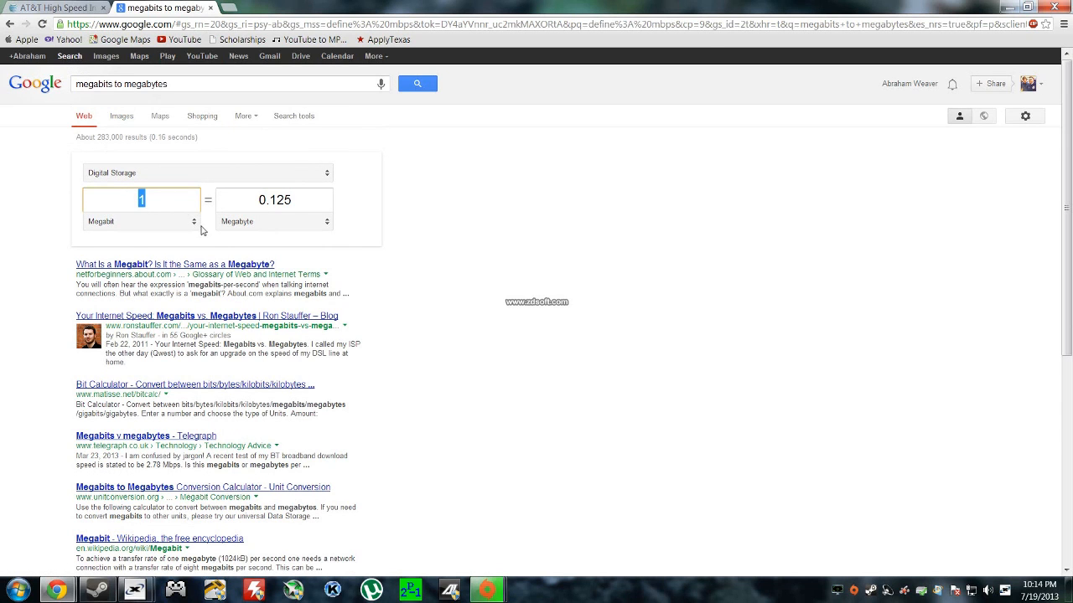
type("3")
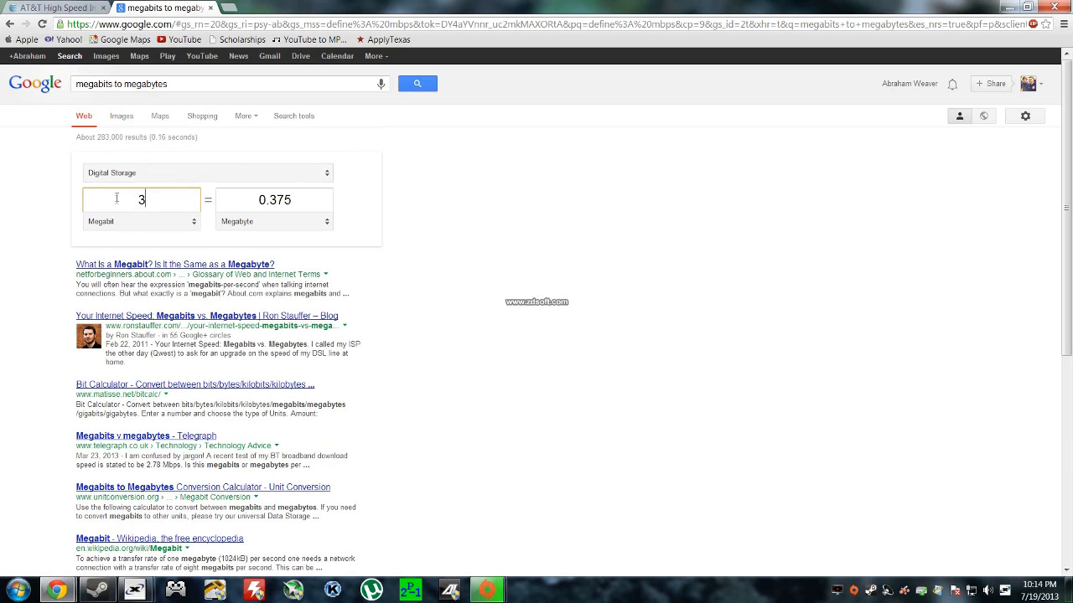
left_click(273, 199)
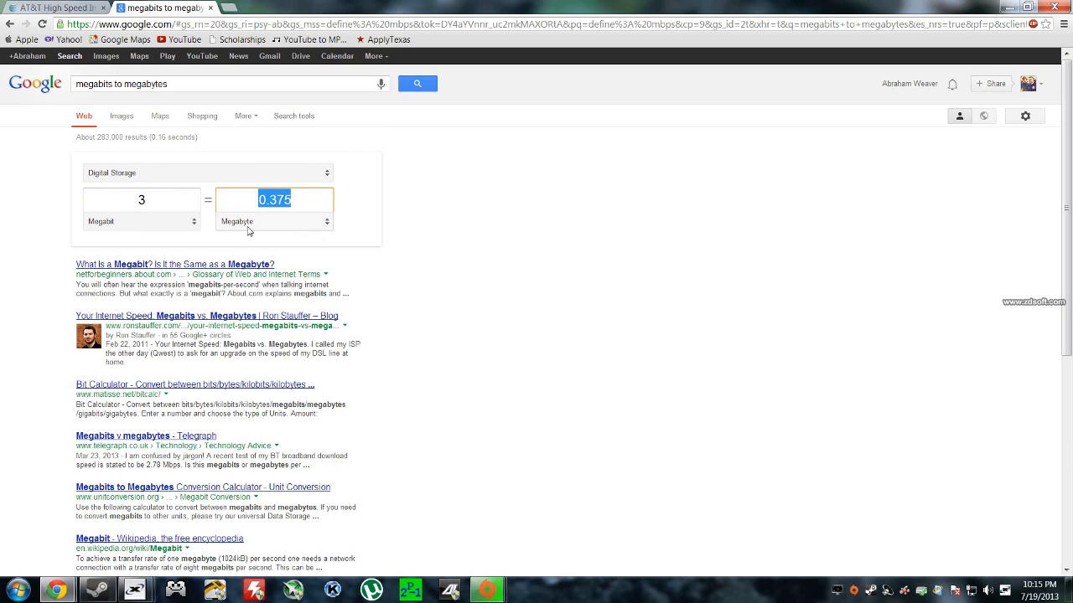
mouse_move(469, 260)
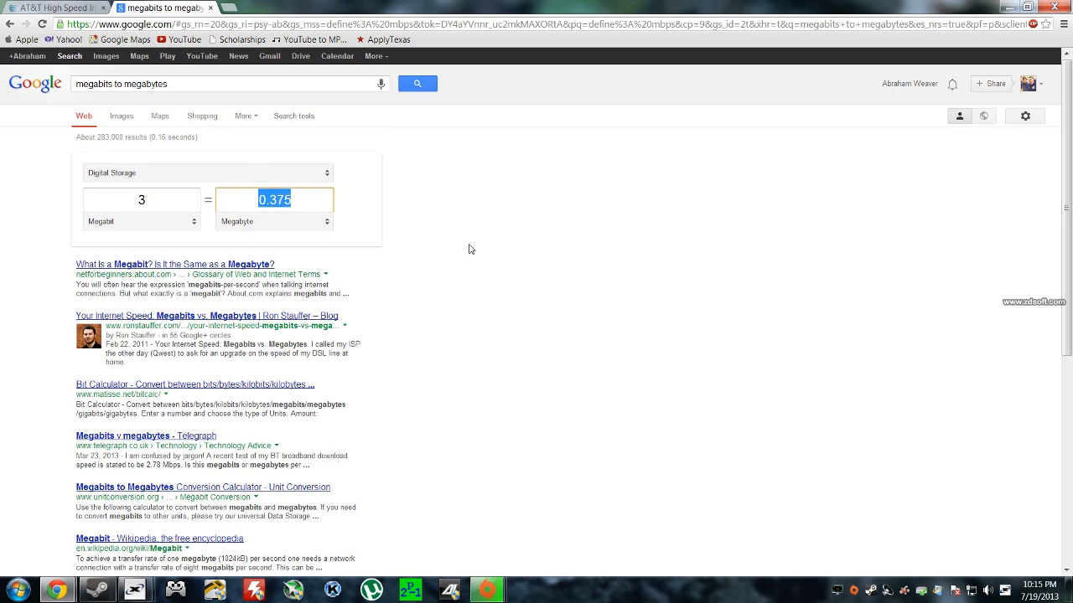
mouse_move(493, 248)
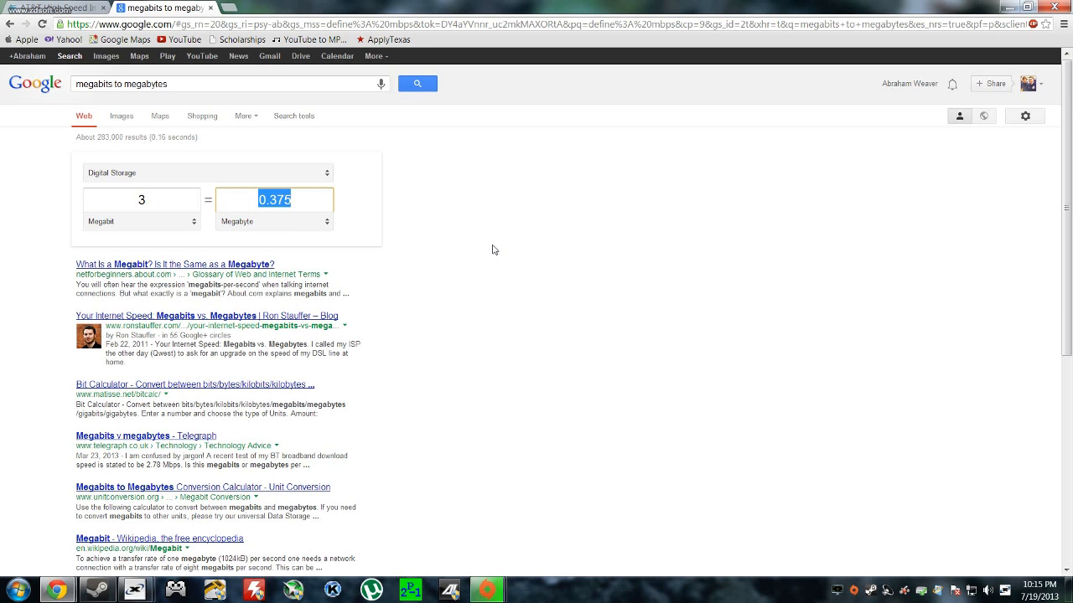
mouse_move(452, 235)
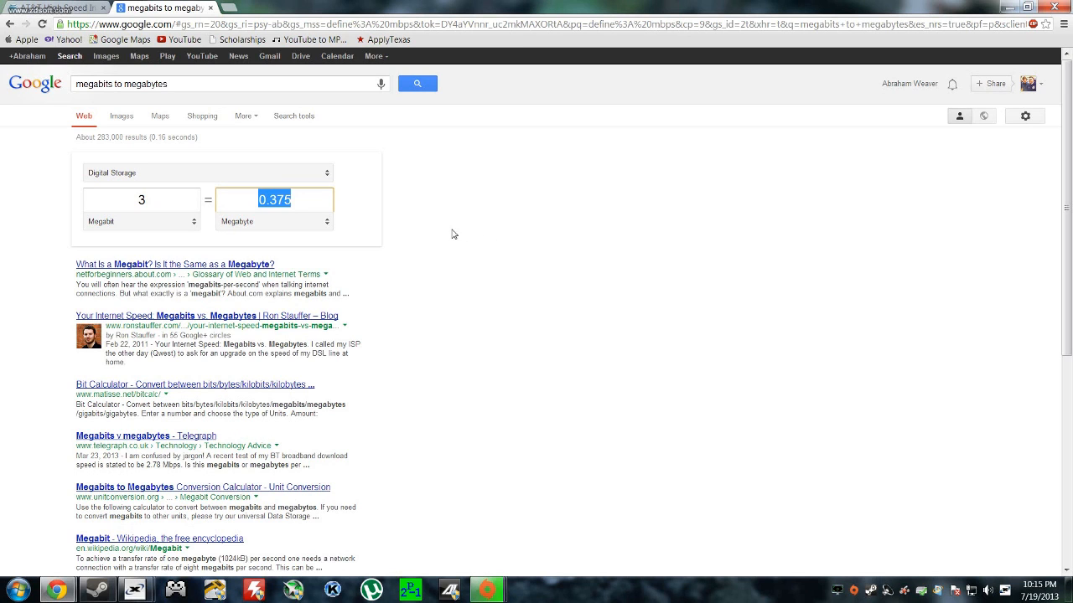
Step: Set the units to megabyte and kilobyte and enter .375, giving 384 kilobytes
left_click(140, 222)
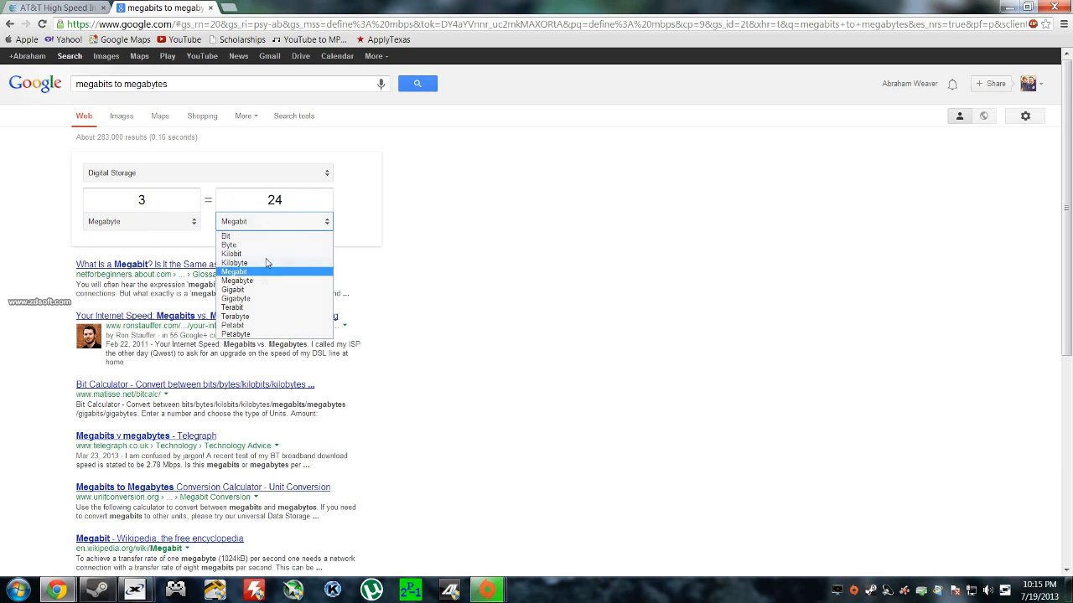
mouse_move(235, 263)
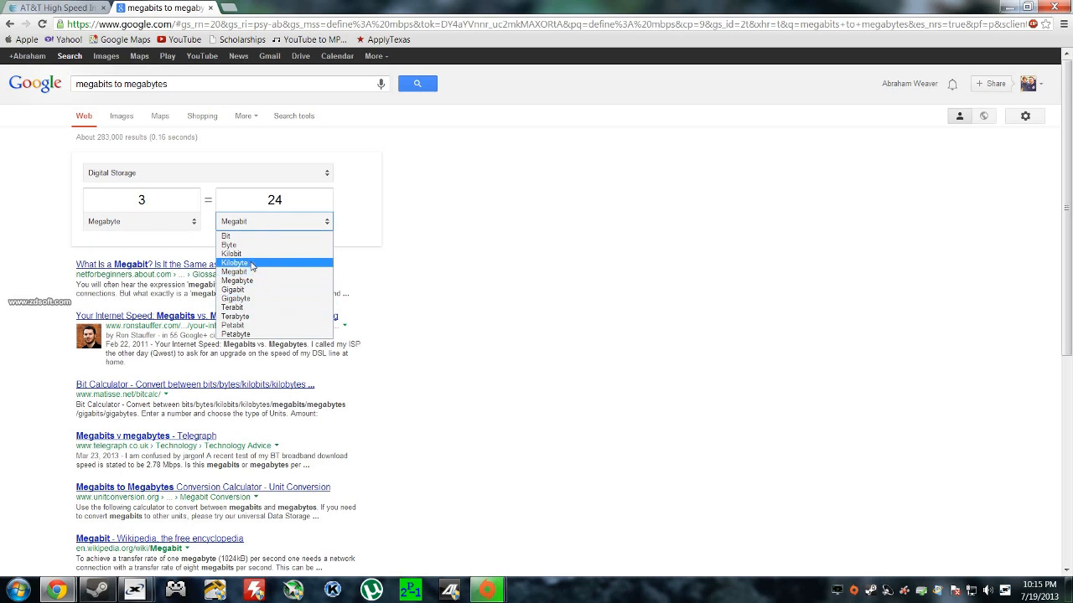
left_click(234, 263)
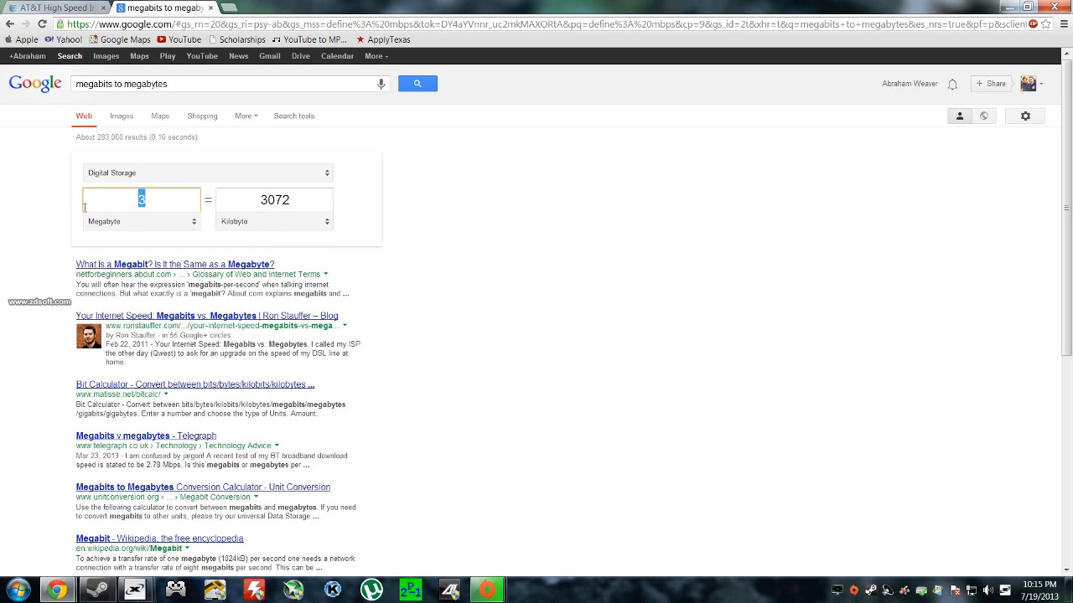
type(".375")
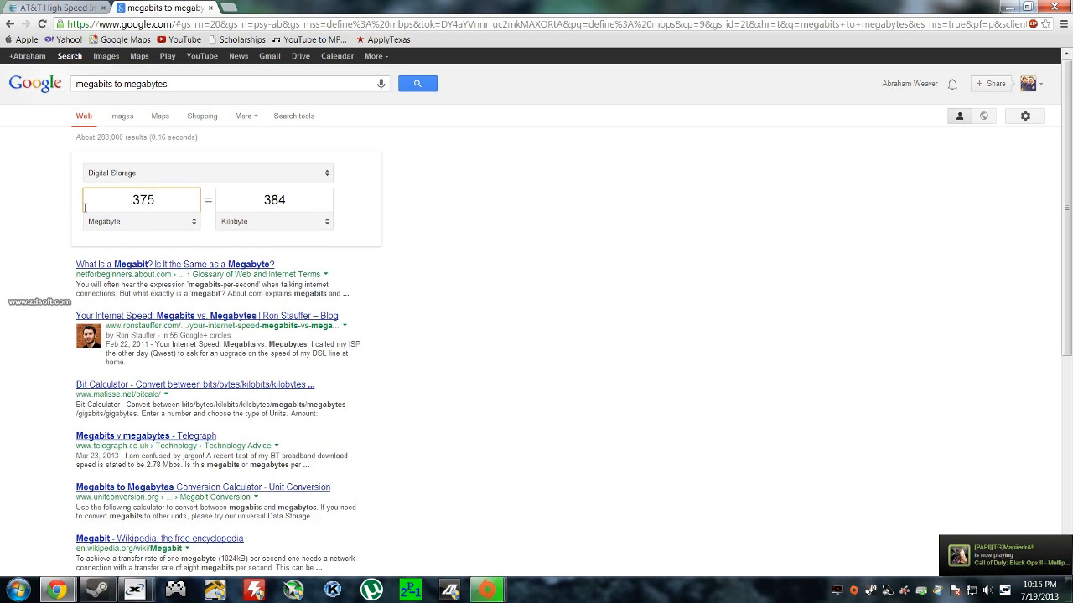
left_click(154, 199)
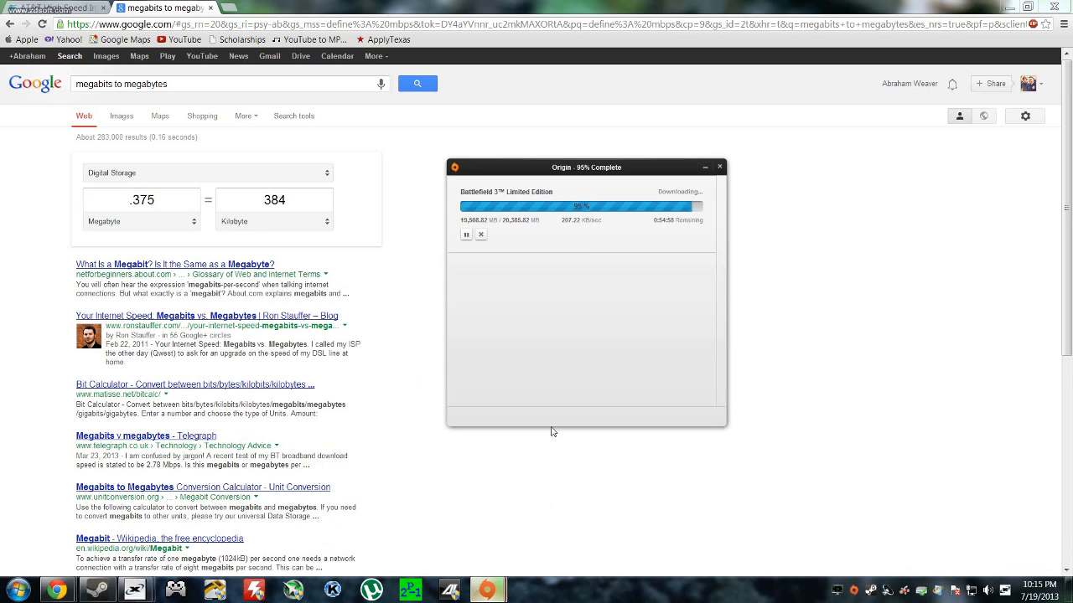
mouse_move(528, 243)
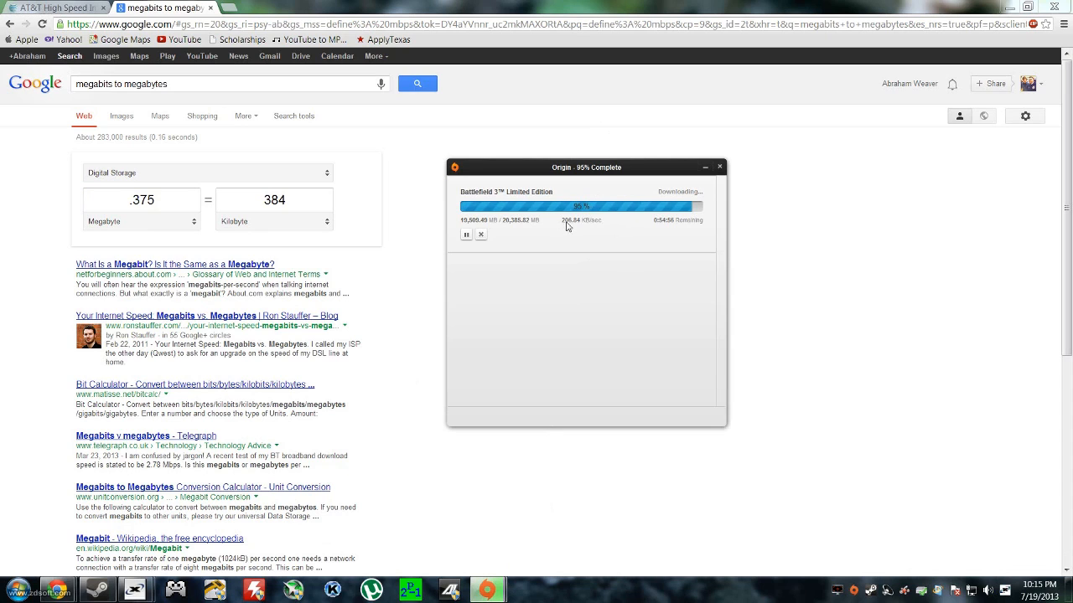
mouse_move(590, 274)
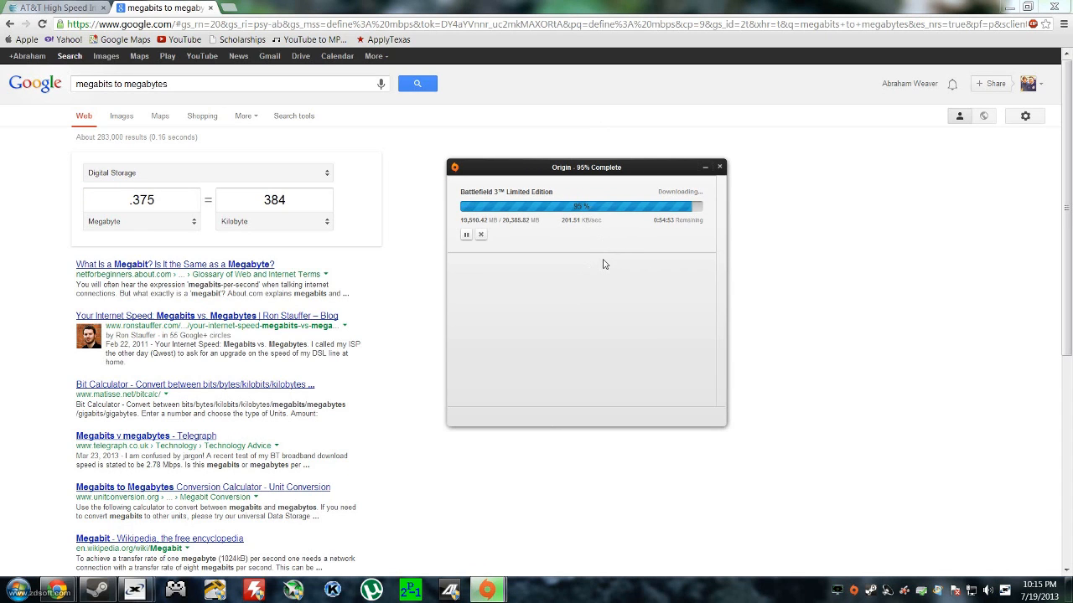
mouse_move(595, 245)
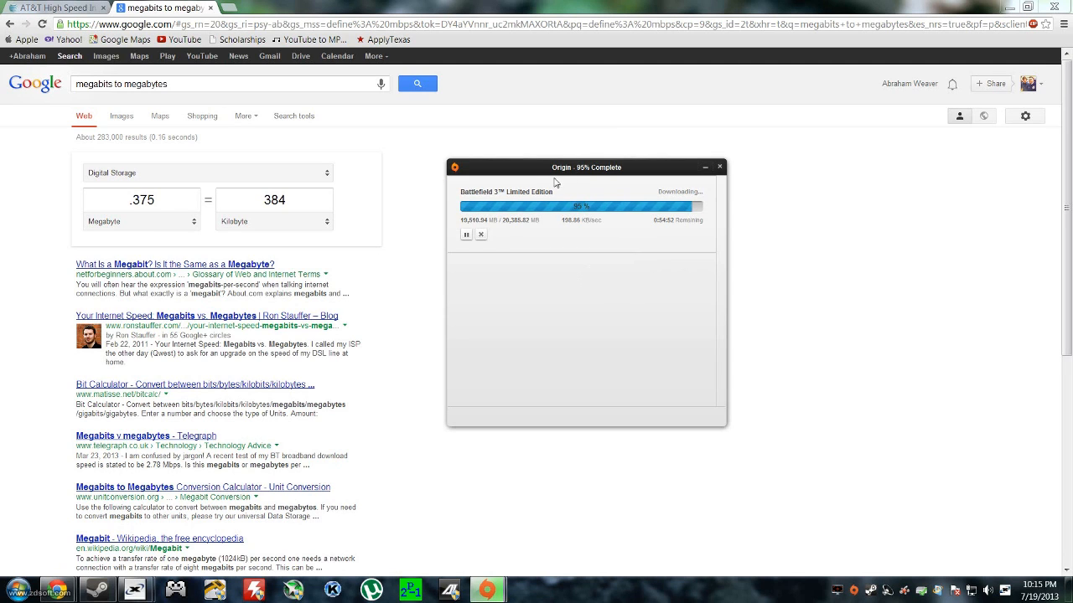
mouse_move(658, 275)
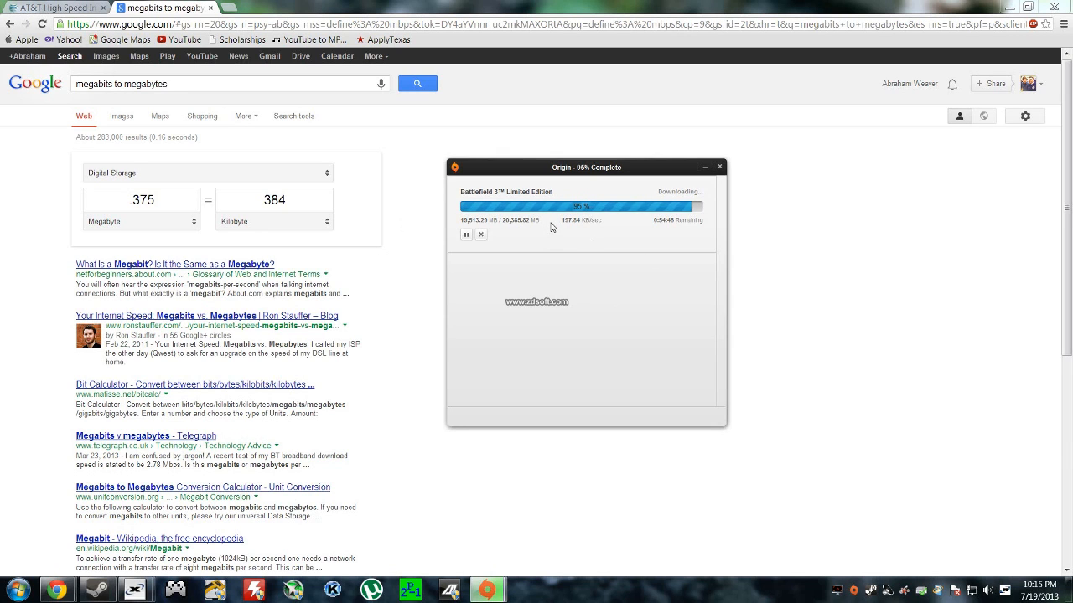
mouse_move(513, 262)
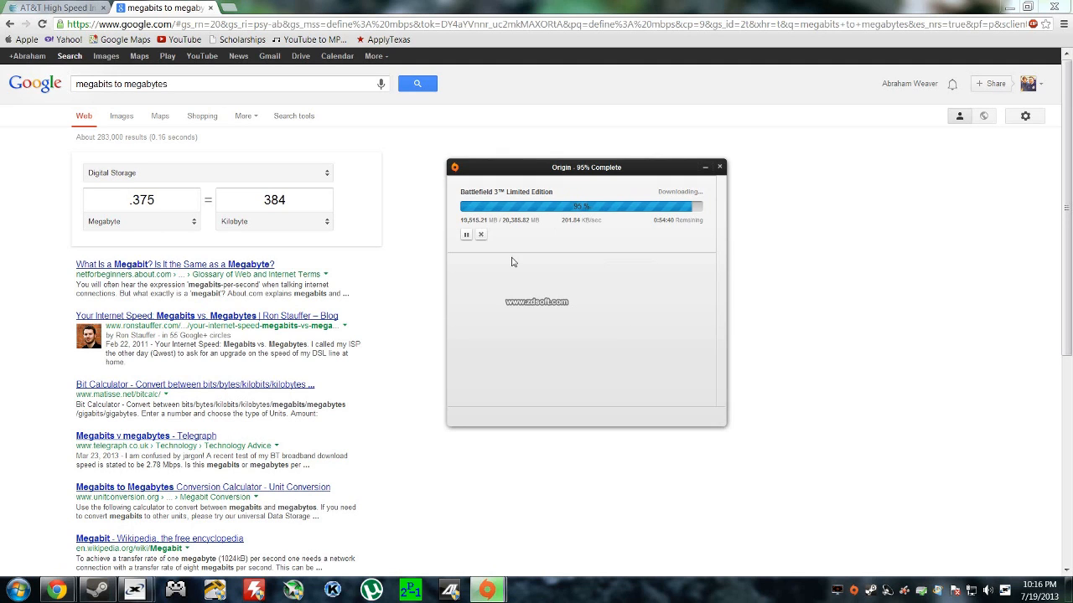
mouse_move(635, 459)
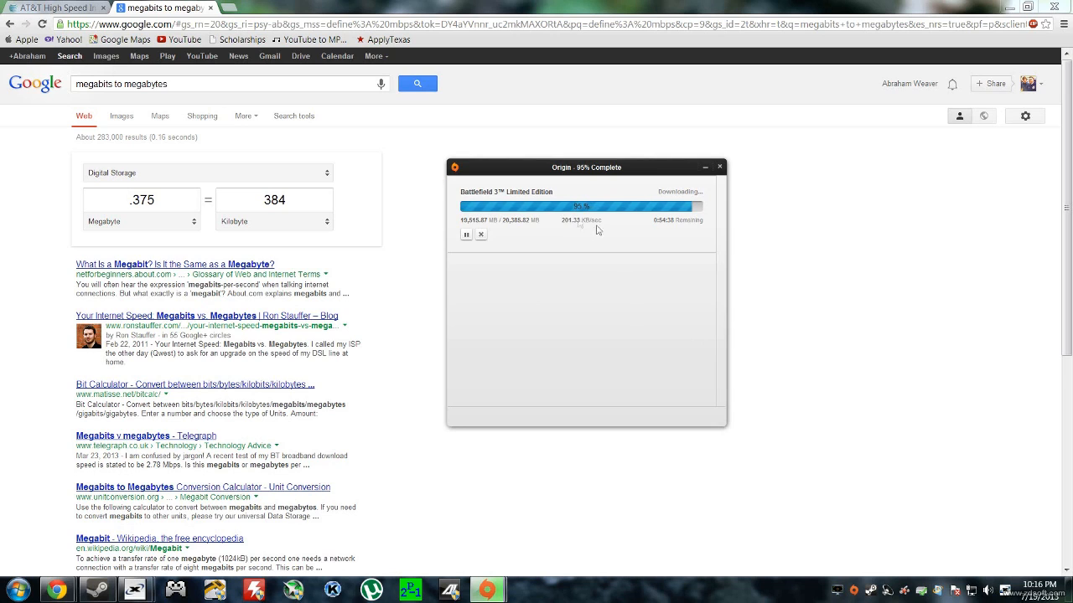
mouse_move(587, 251)
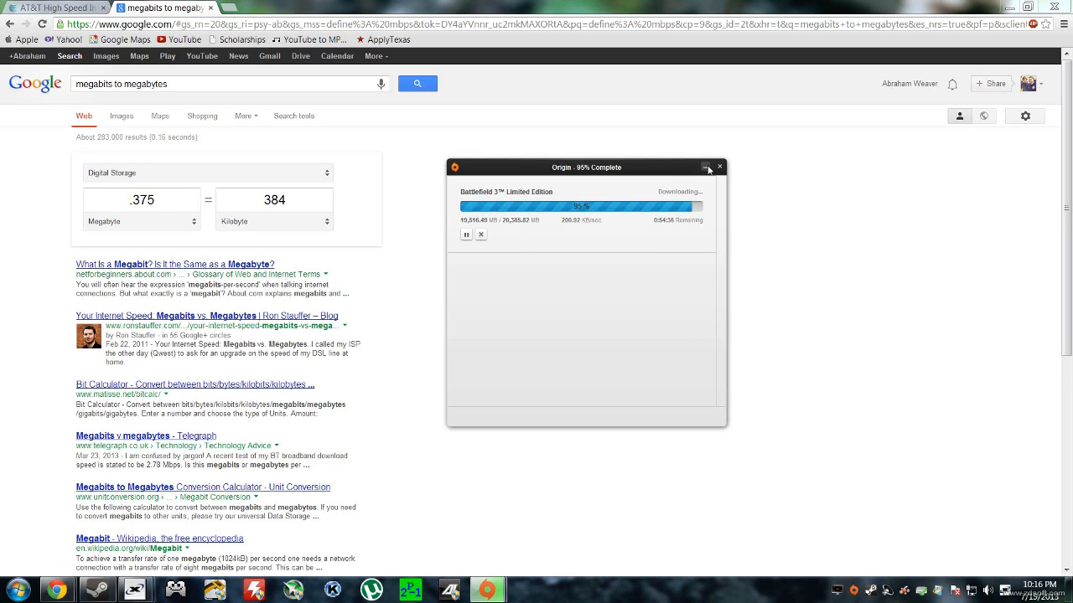
mouse_move(708, 167)
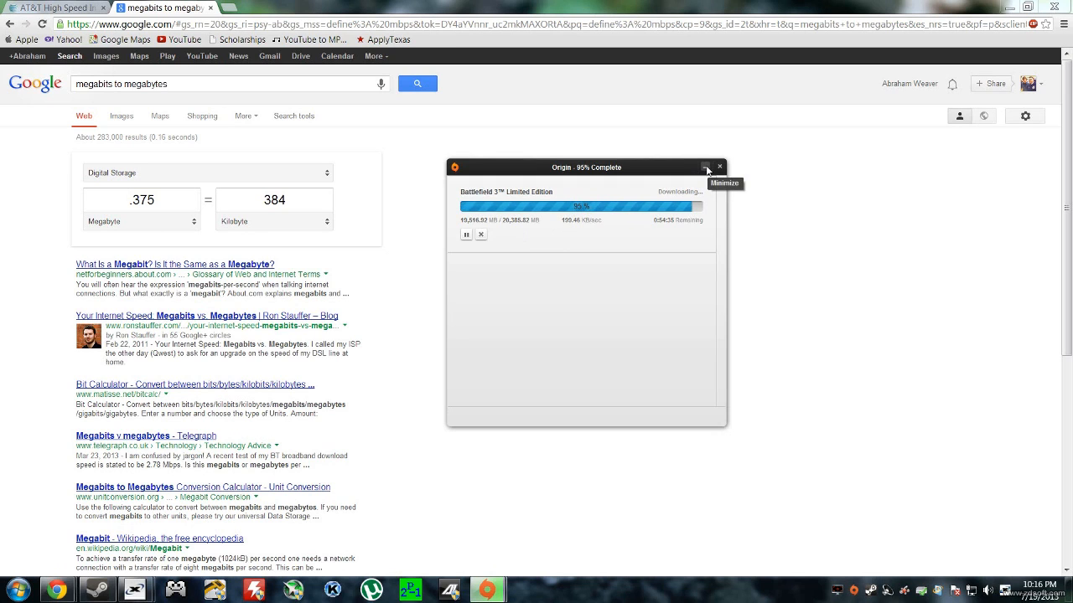
Step: Check Origin's Battlefield 3 download rate (about 300–400 KB/s) and minimize the window
left_click(707, 167)
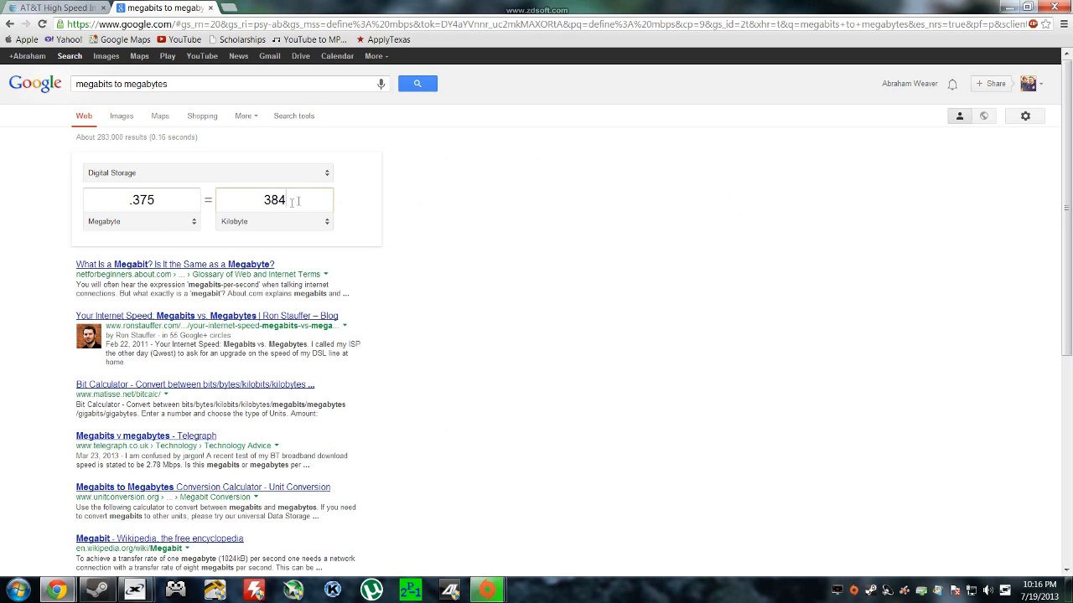
mouse_move(450, 227)
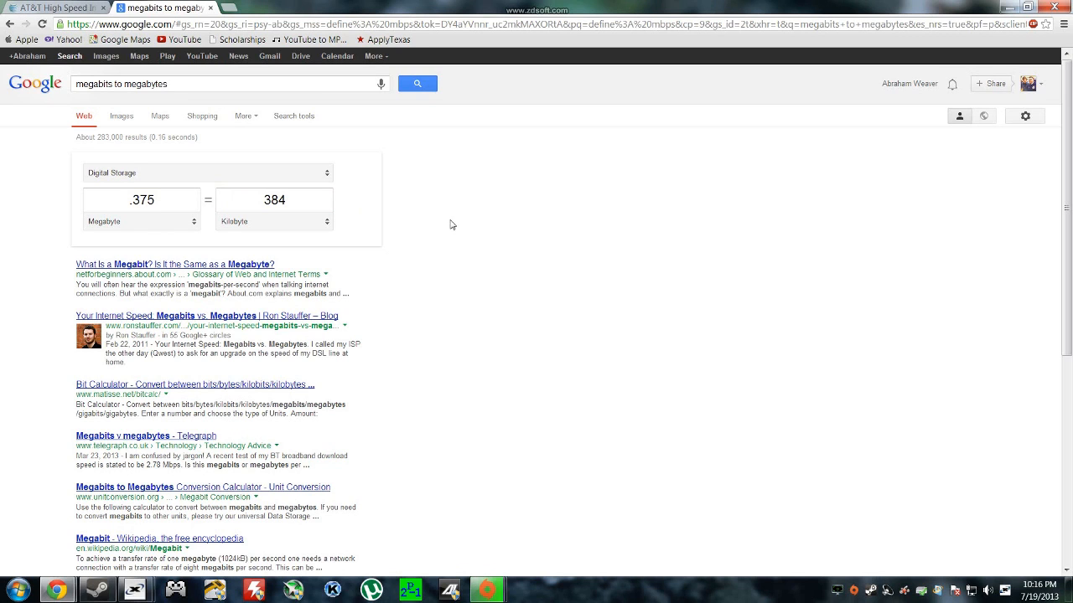
mouse_move(442, 223)
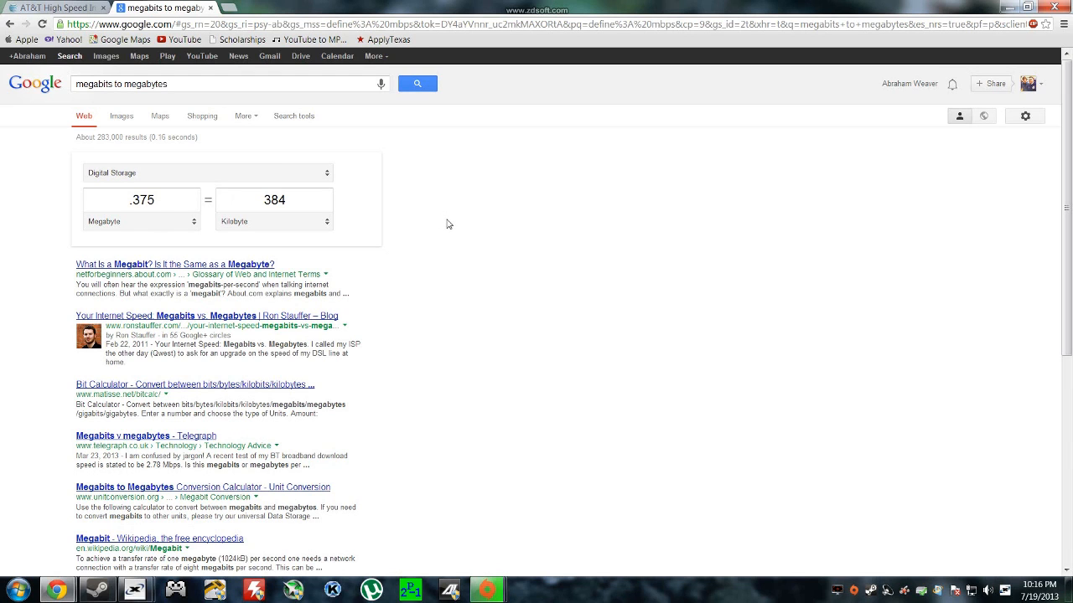
mouse_move(453, 224)
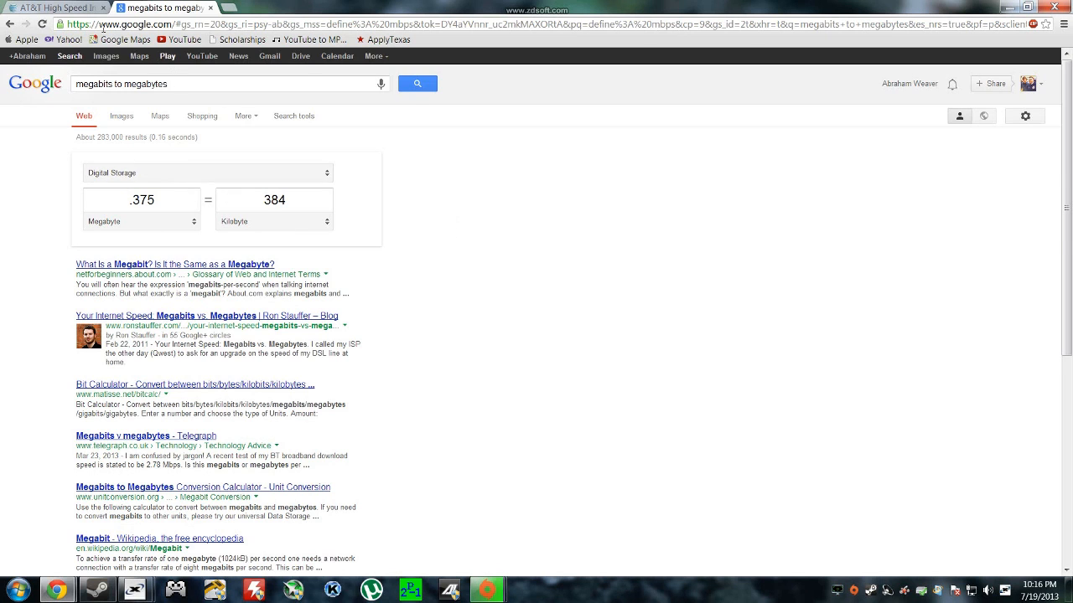
Step: Check the AT&T tab, then set the converter's first unit to megabits and select its value for 24
left_click(54, 7)
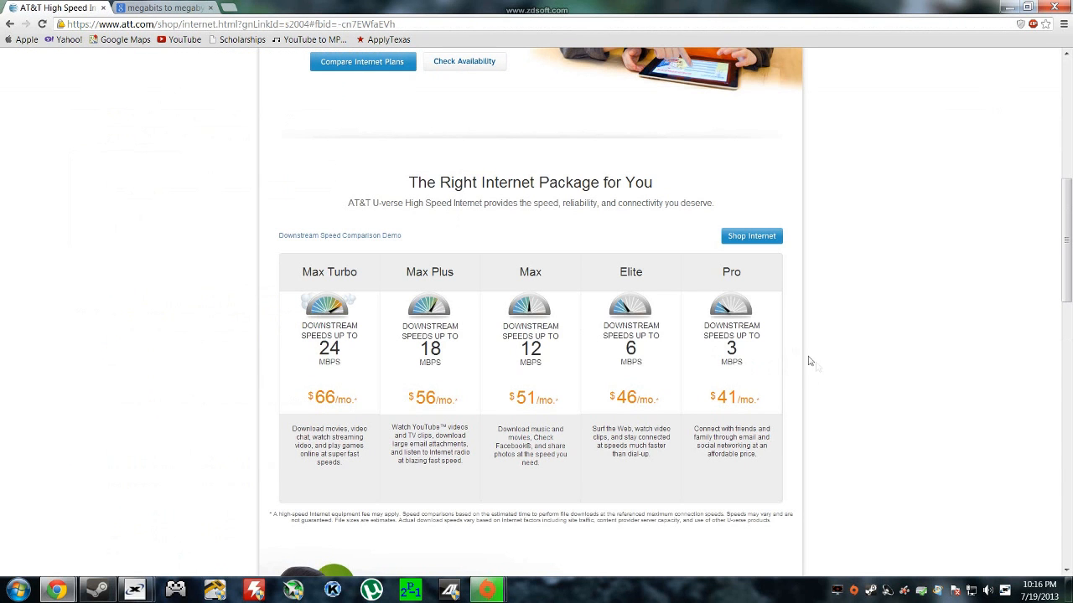
mouse_move(684, 367)
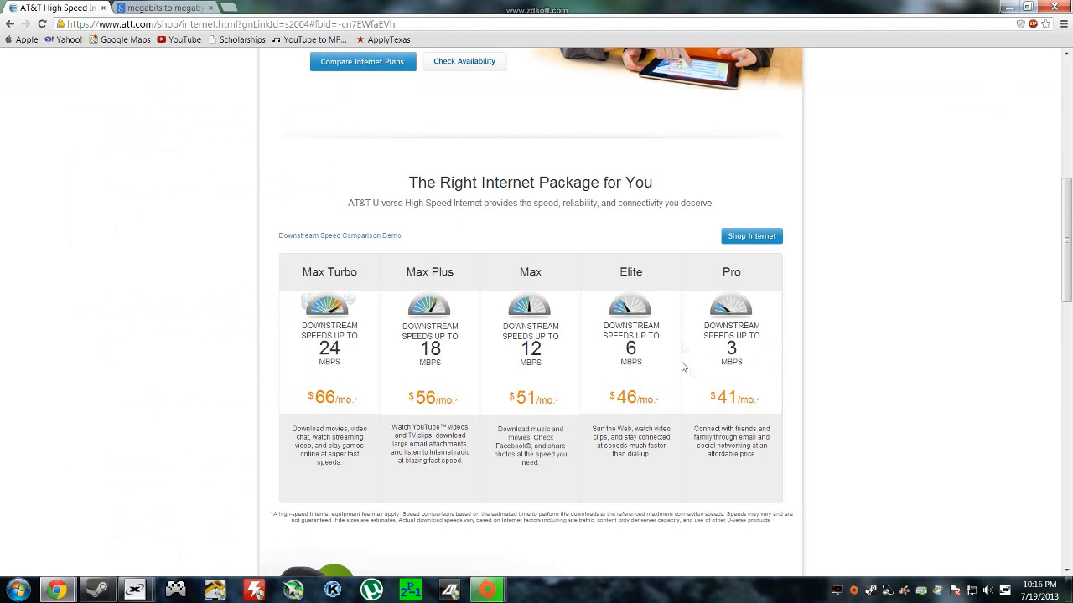
mouse_move(231, 292)
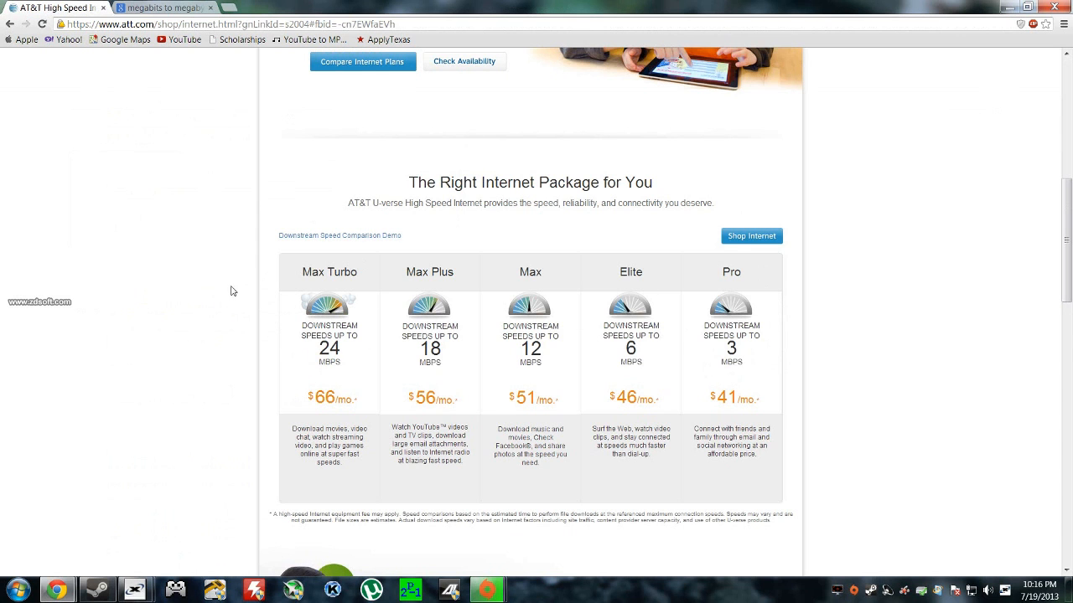
left_click(159, 7)
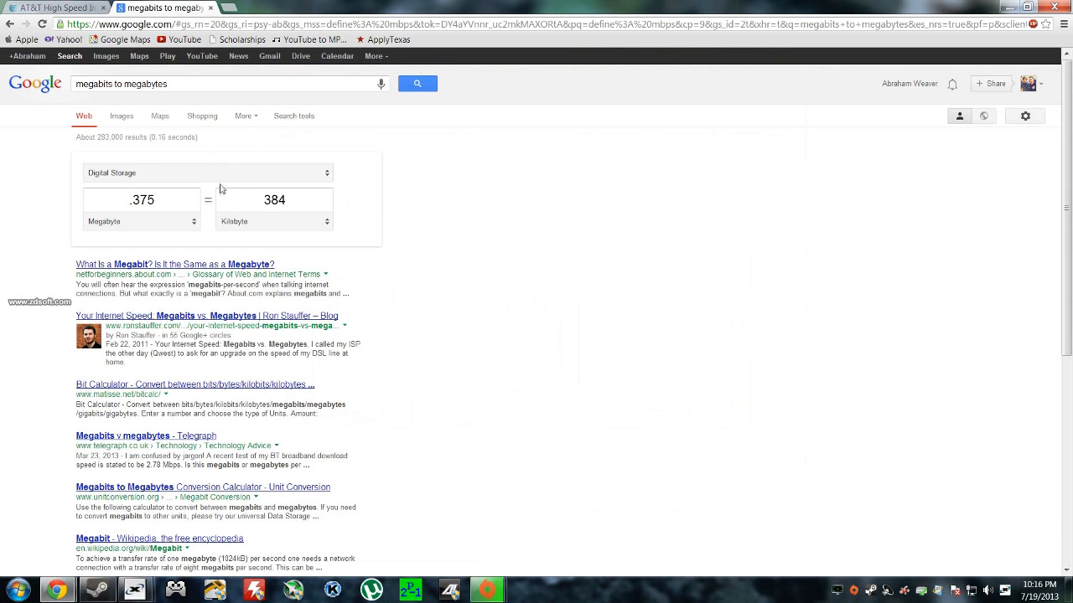
left_click(142, 221)
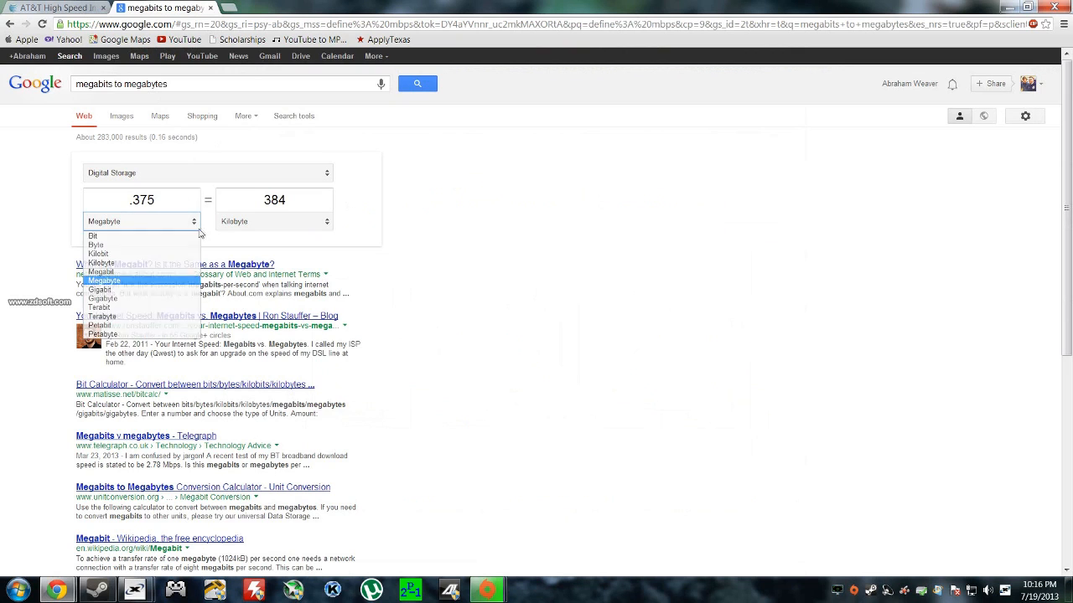
mouse_move(184, 271)
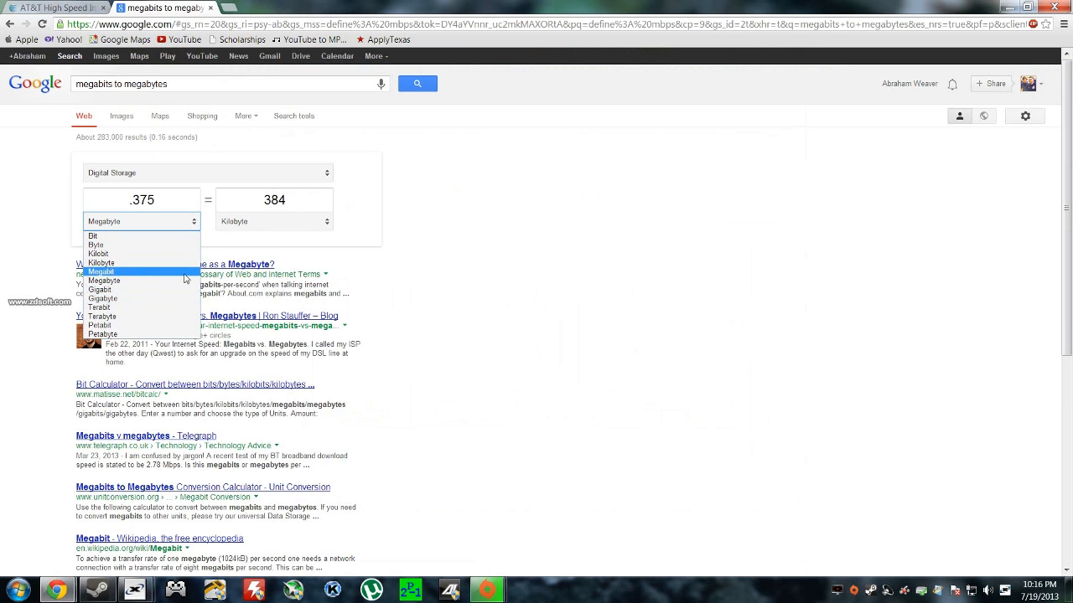
left_click(104, 272)
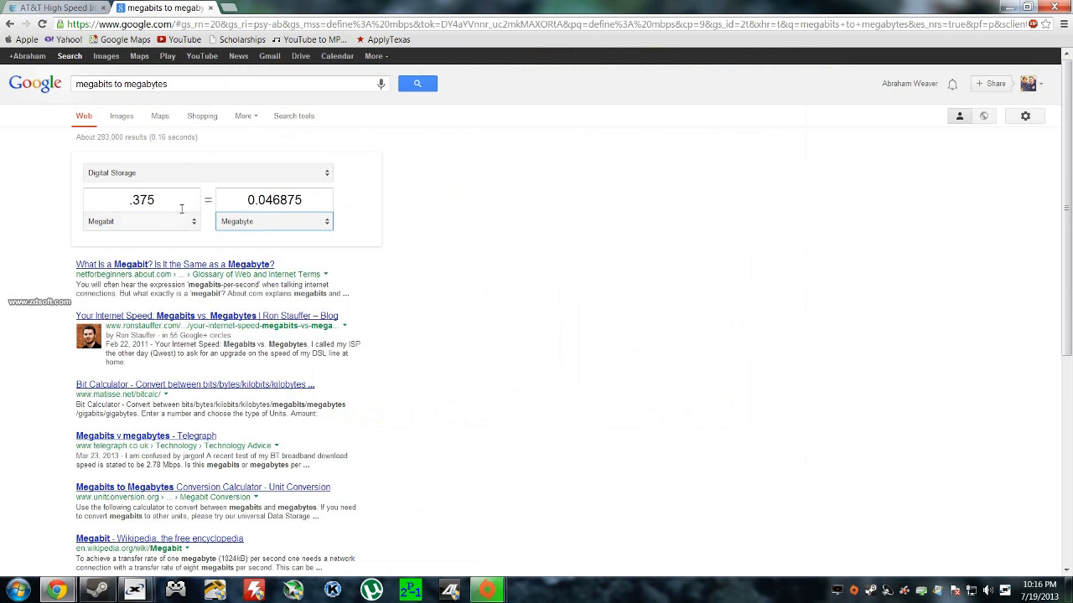
triple_click(140, 200)
type("24")
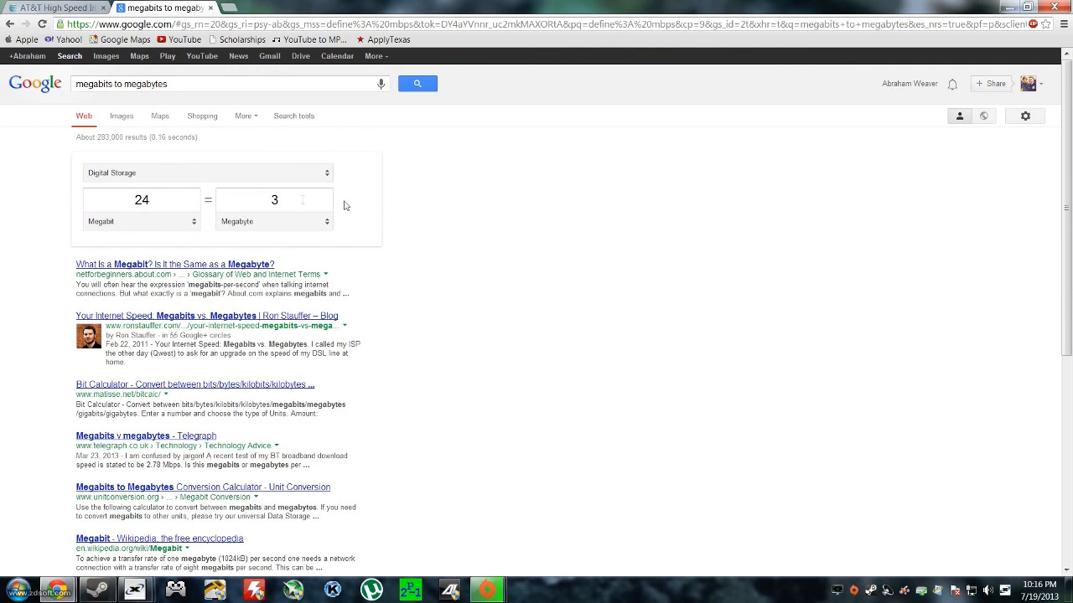
mouse_move(506, 231)
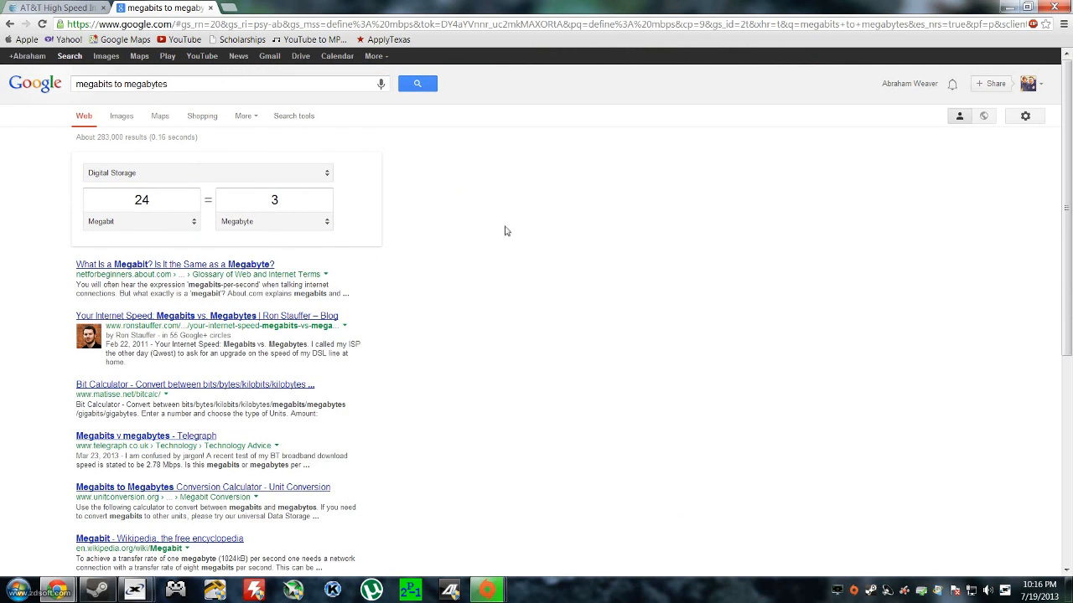
mouse_move(493, 231)
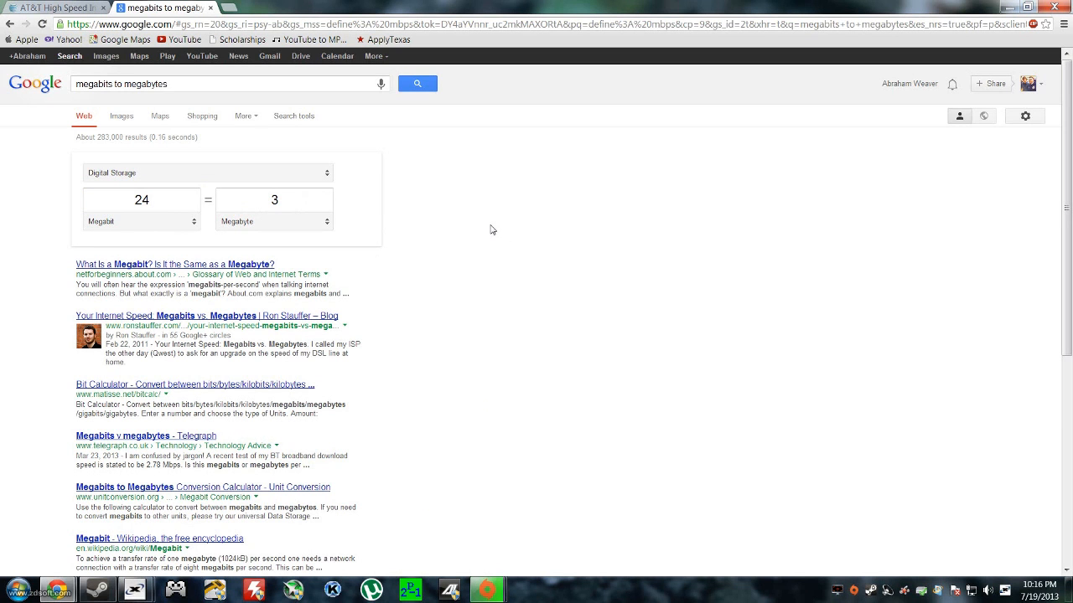
mouse_move(506, 228)
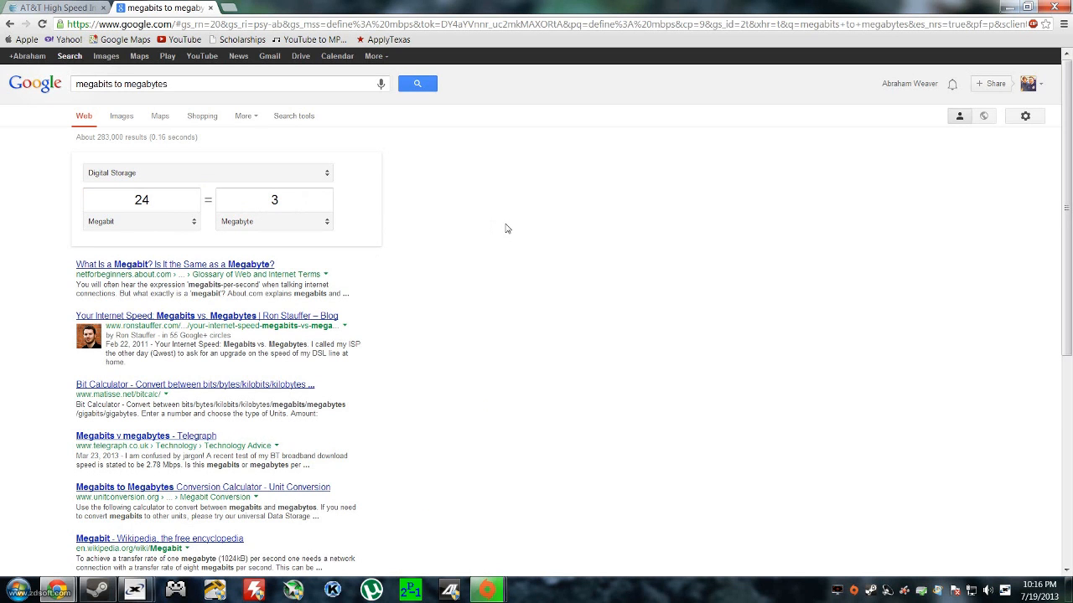
Step: Check the AT&T tab, then set the converter to megabyte and kilobyte so 3 MB shows 3072 KB
left_click(51, 7)
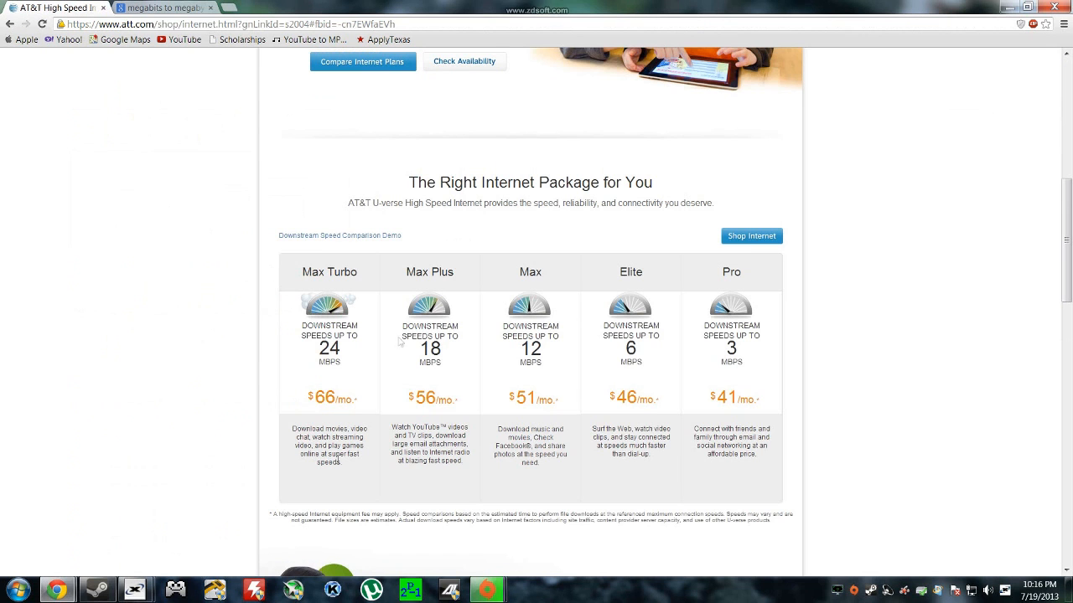
mouse_move(271, 346)
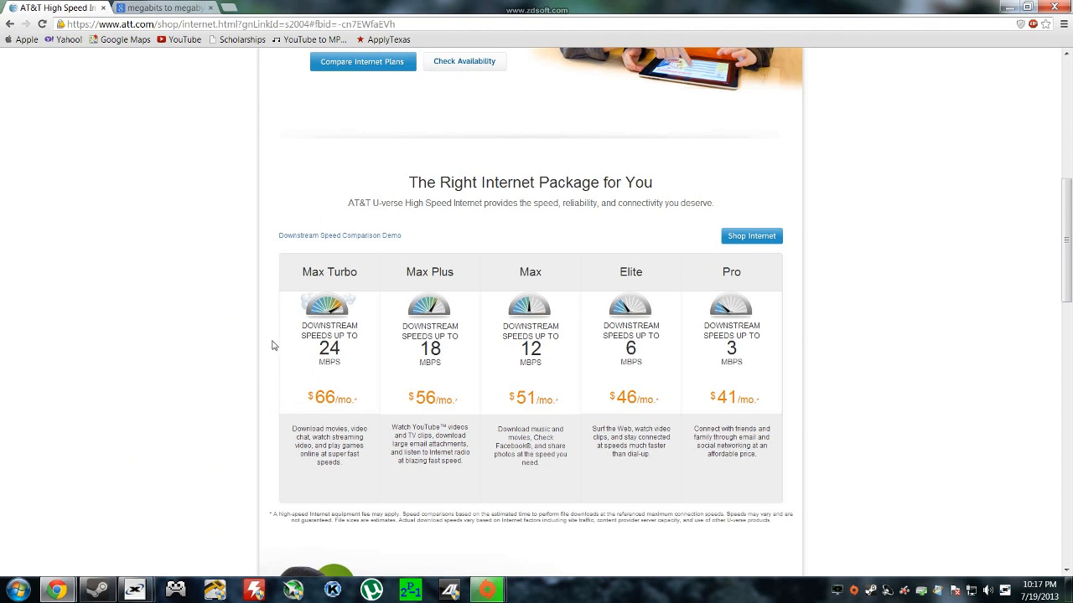
left_click(165, 7)
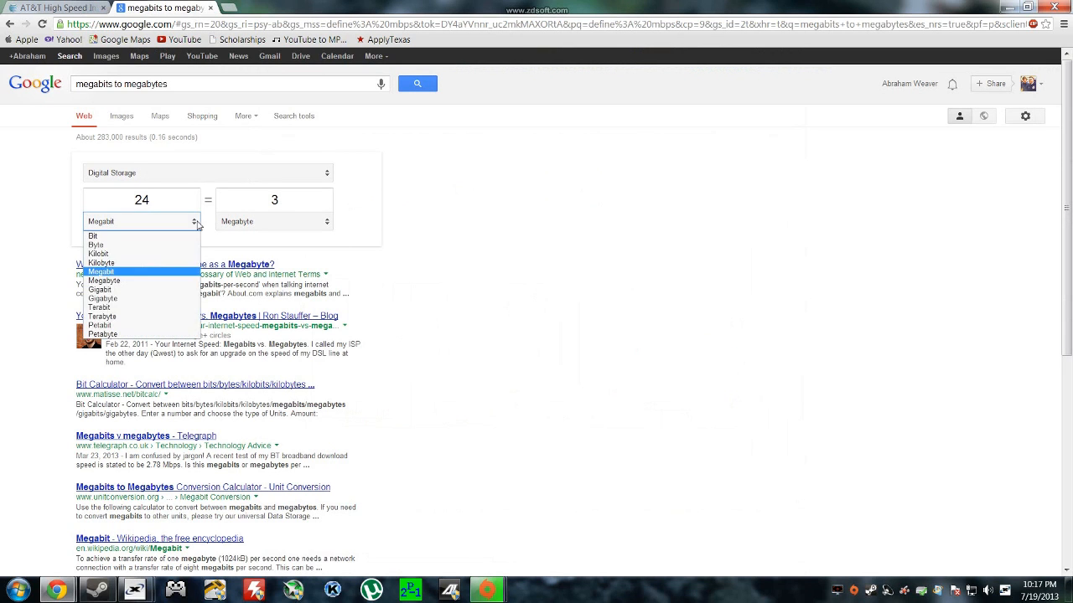
mouse_move(168, 277)
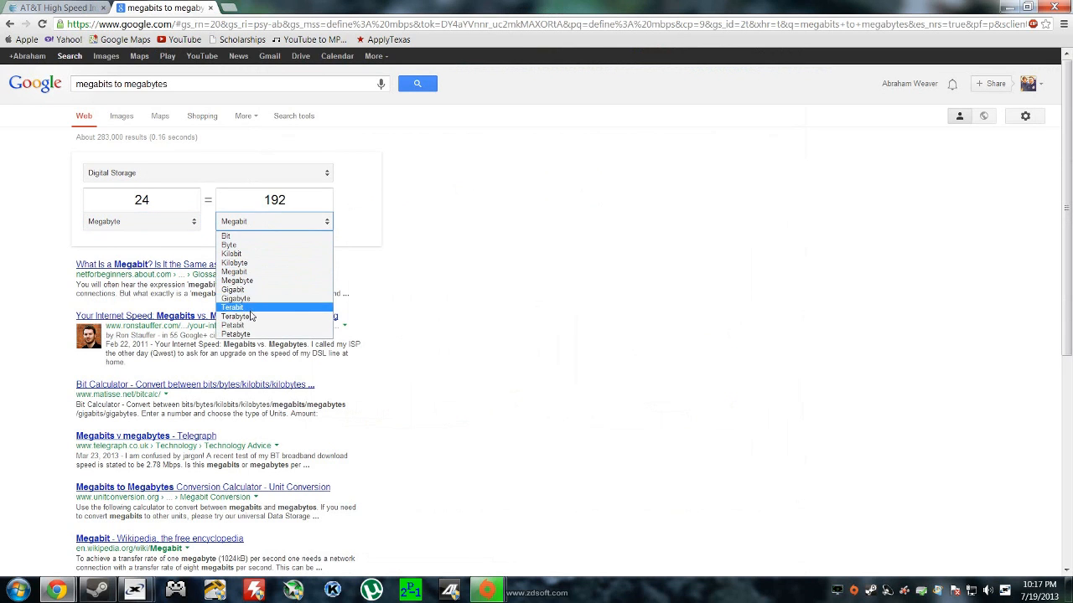
left_click(235, 263)
type("3")
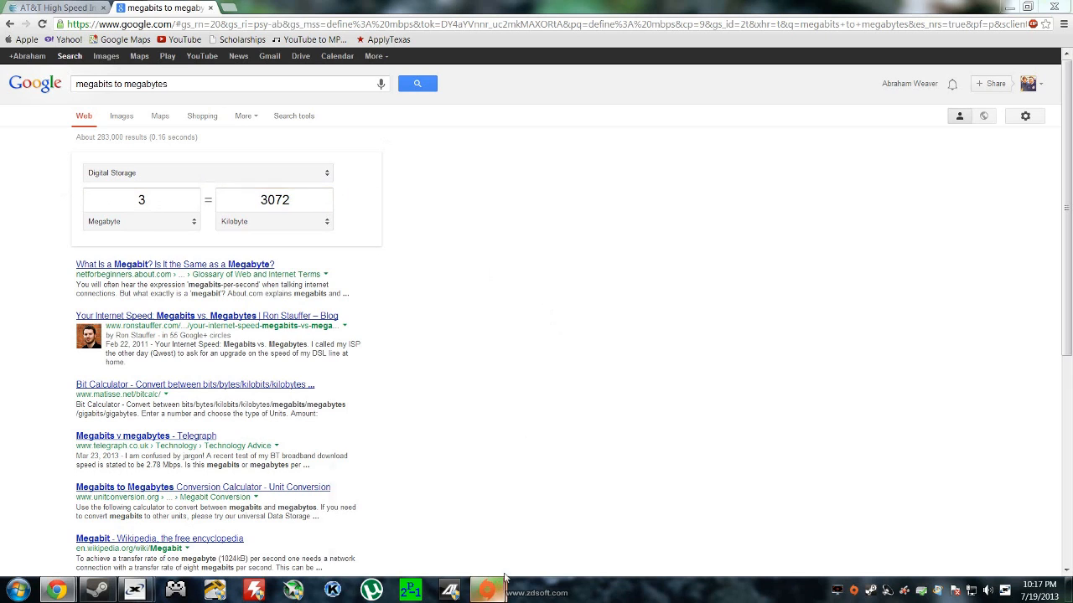
left_click(486, 590)
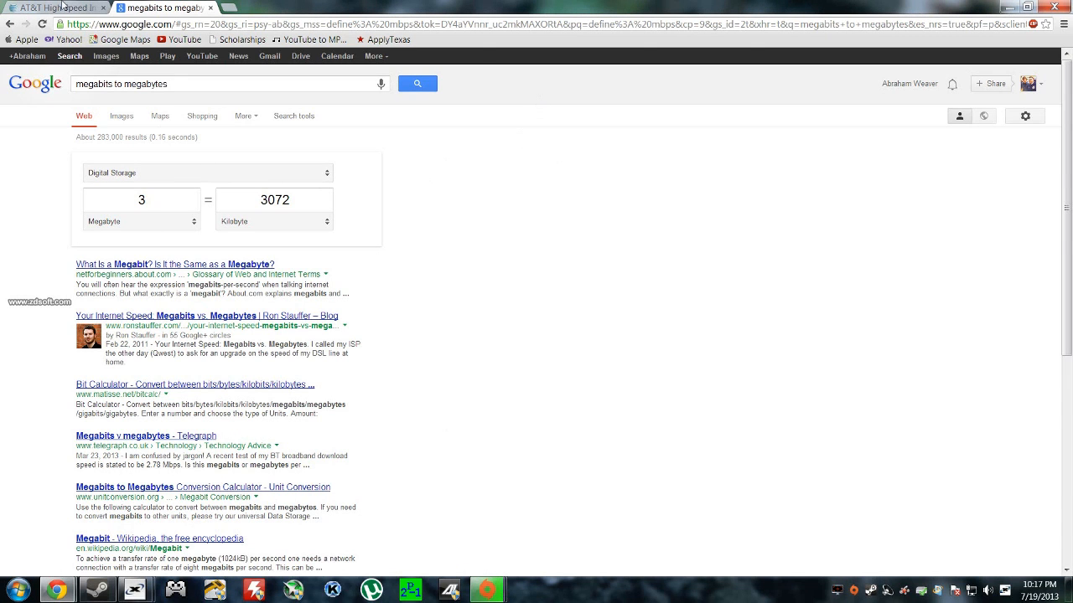
Step: Return to the AT&T internet plans page listing 24 to 3 Mbps speeds
left_click(53, 7)
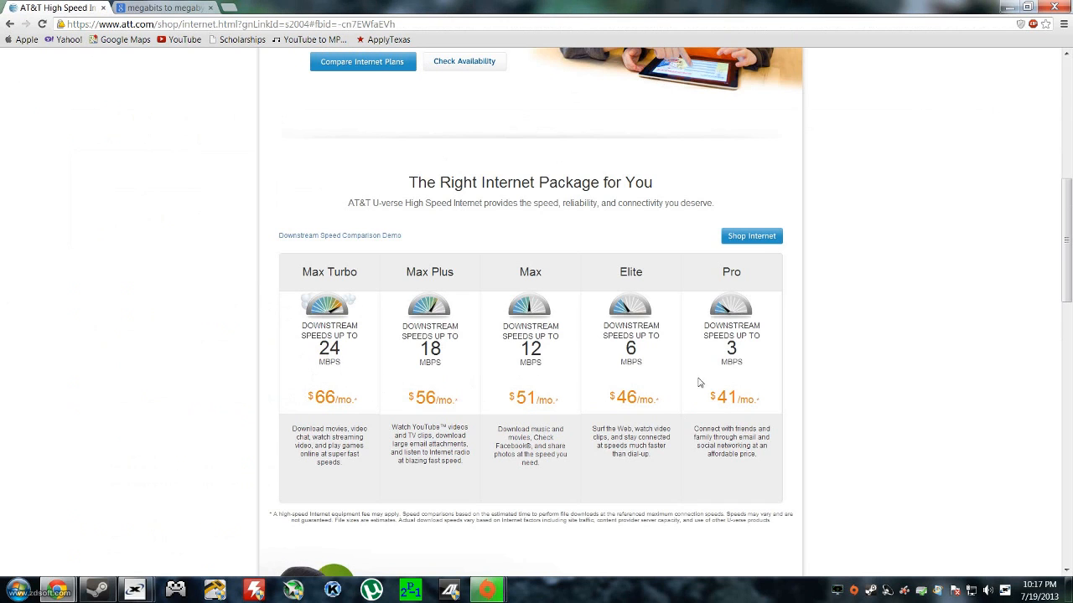
mouse_move(970, 351)
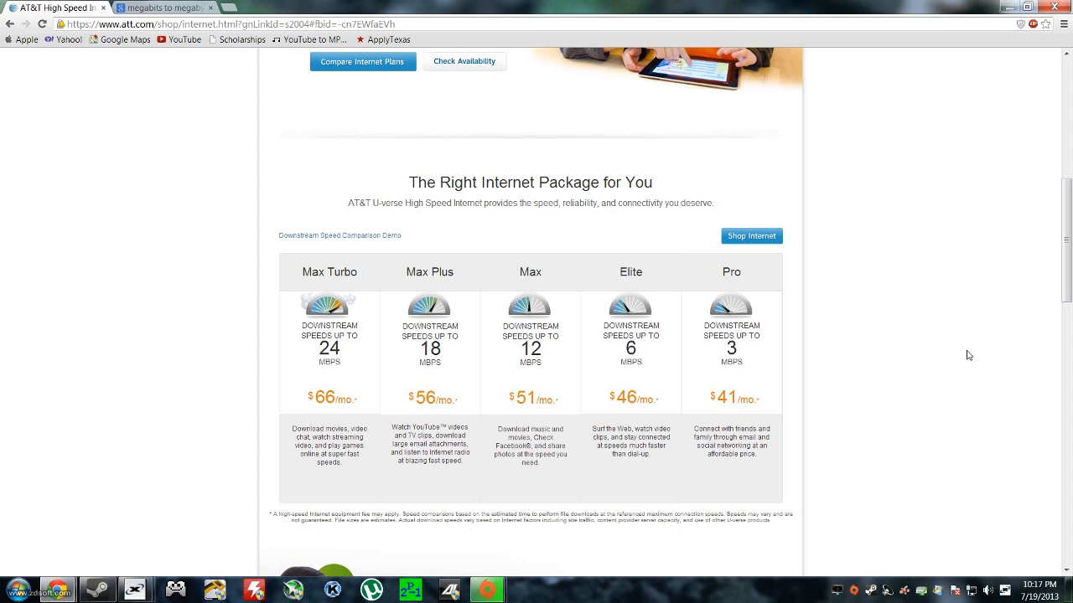
mouse_move(975, 342)
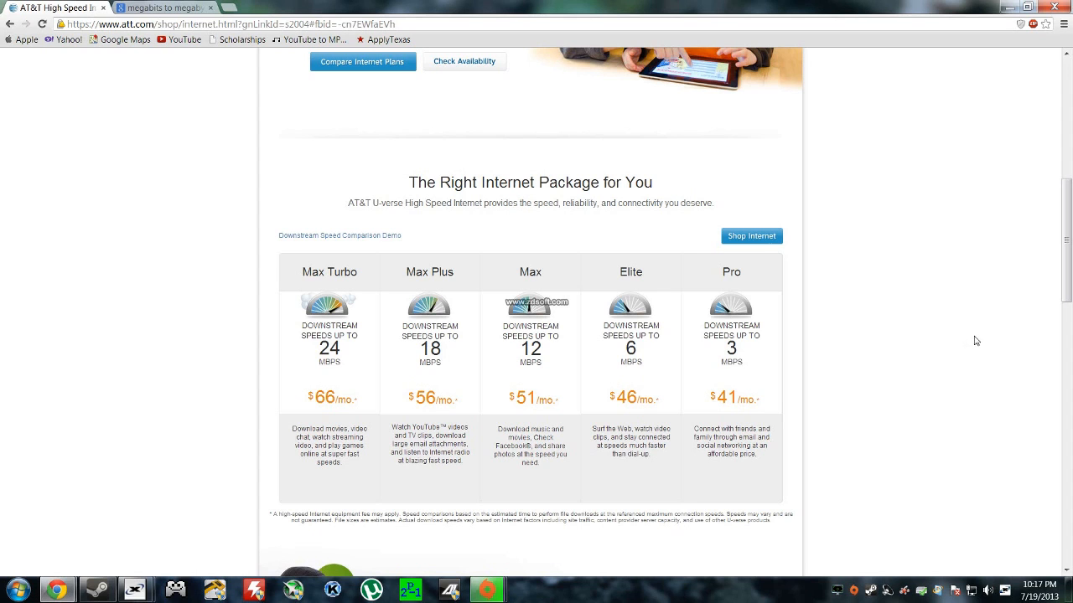
mouse_move(999, 342)
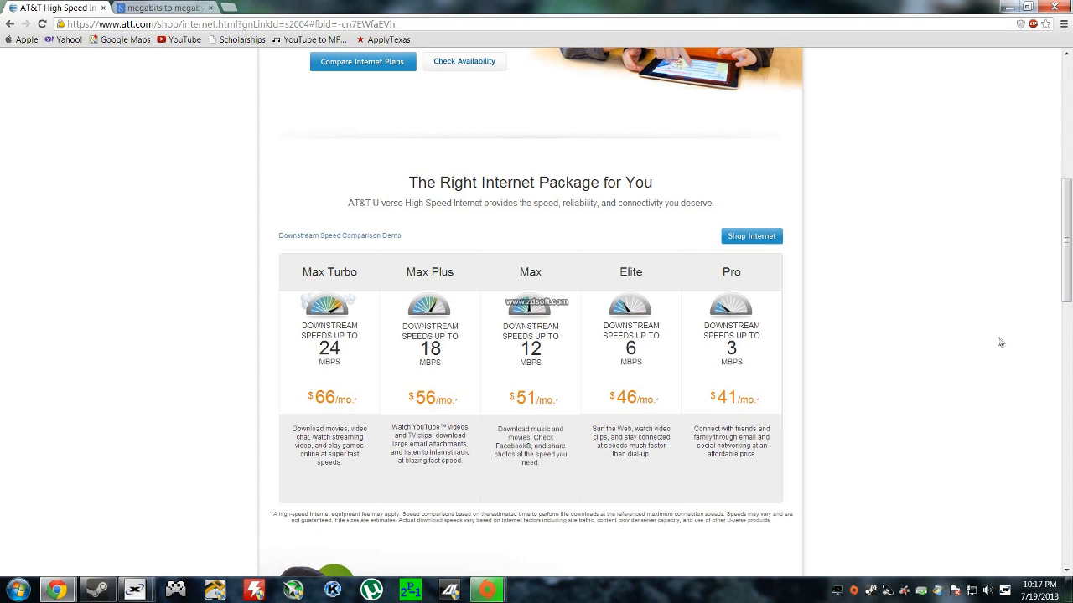
mouse_move(971, 349)
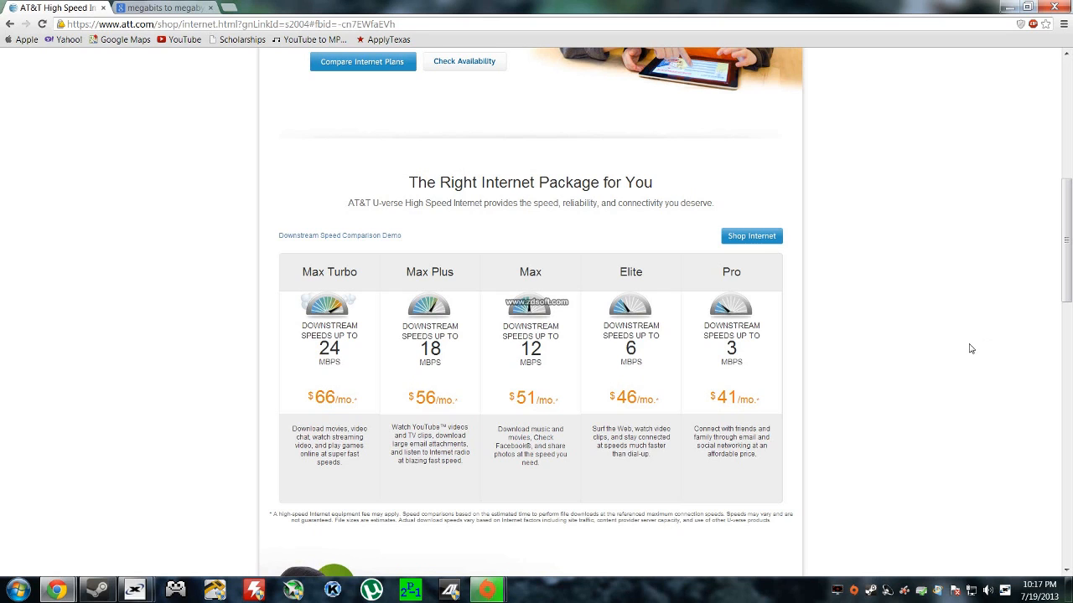
mouse_move(962, 352)
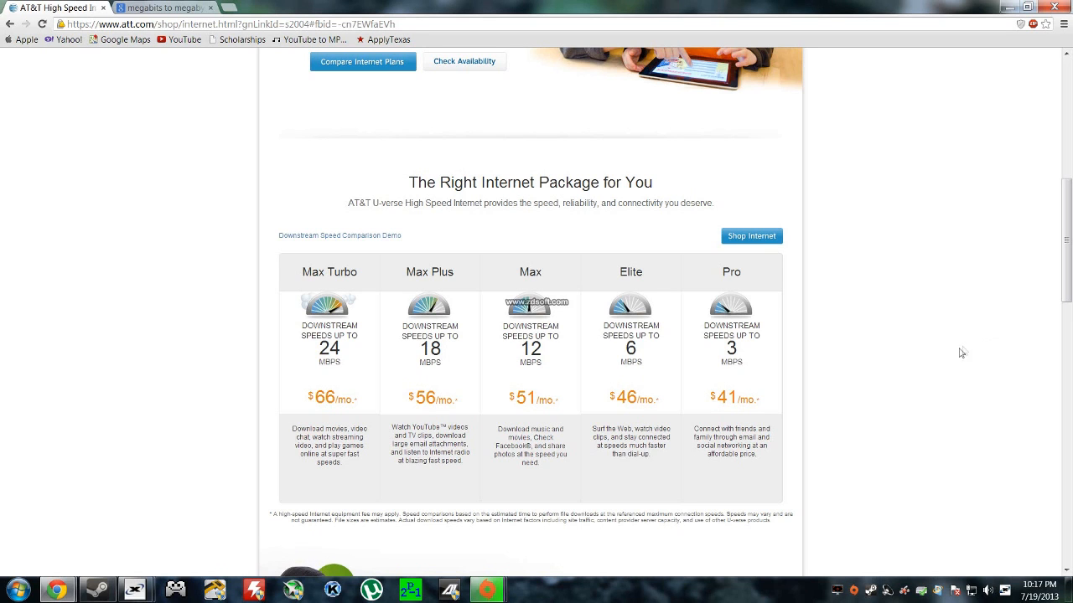
mouse_move(959, 350)
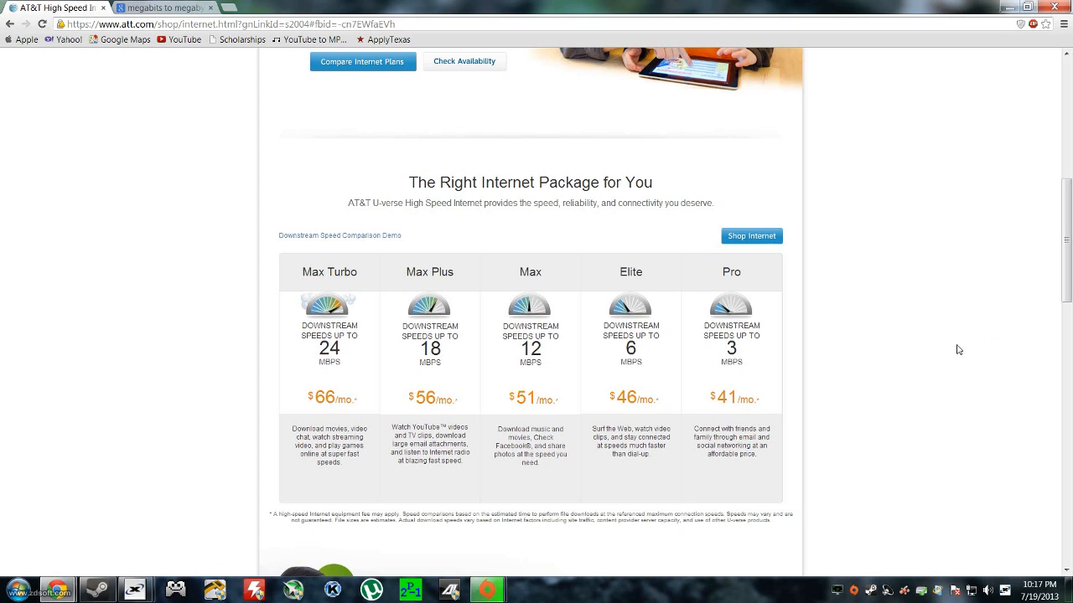
mouse_move(967, 342)
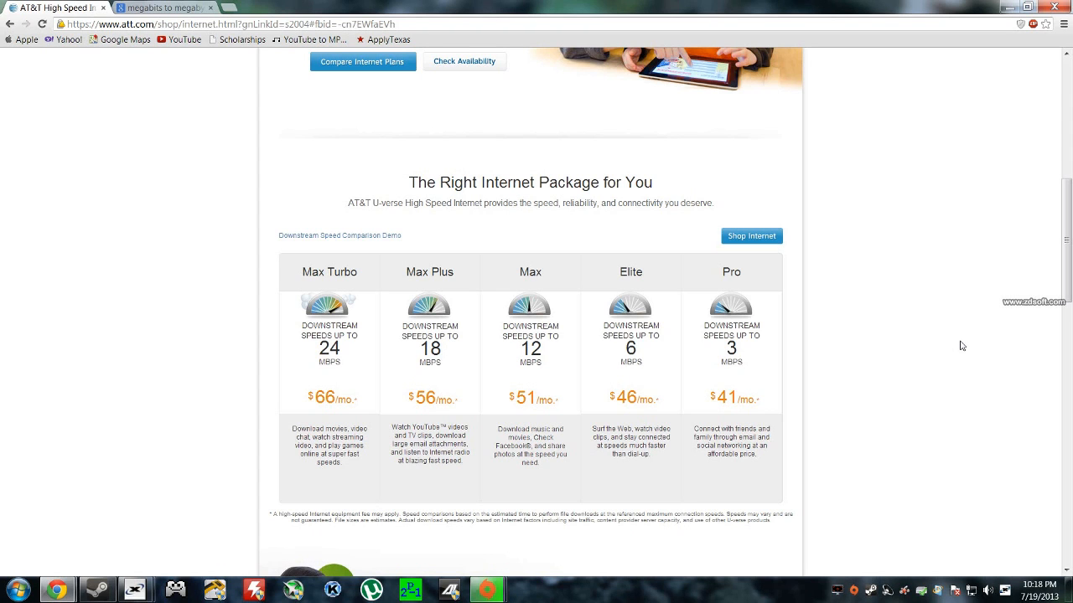
scroll("up", 3)
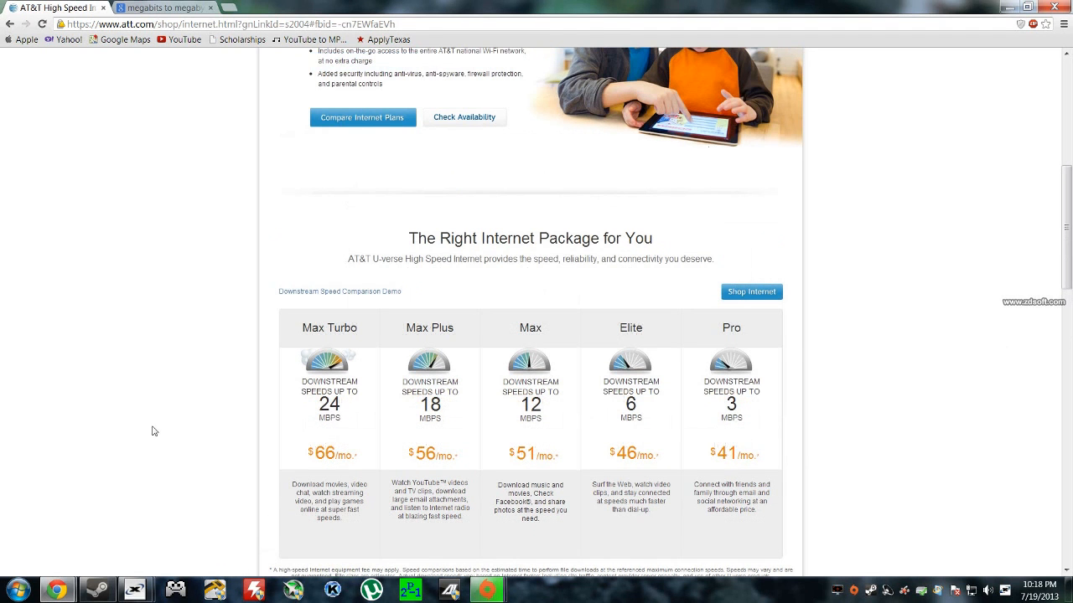
mouse_move(590, 400)
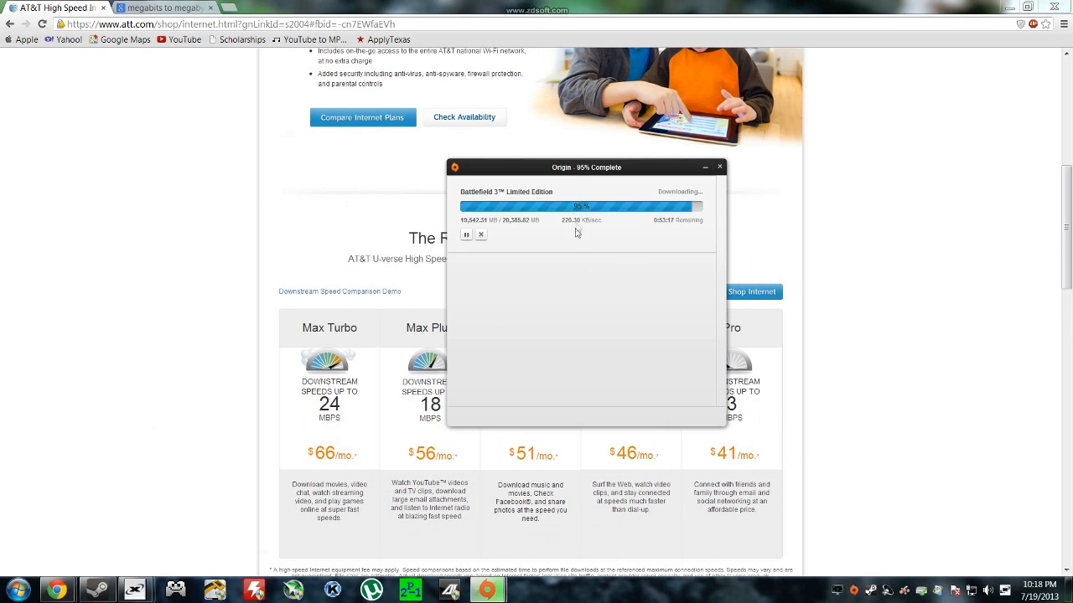
left_click(717, 168)
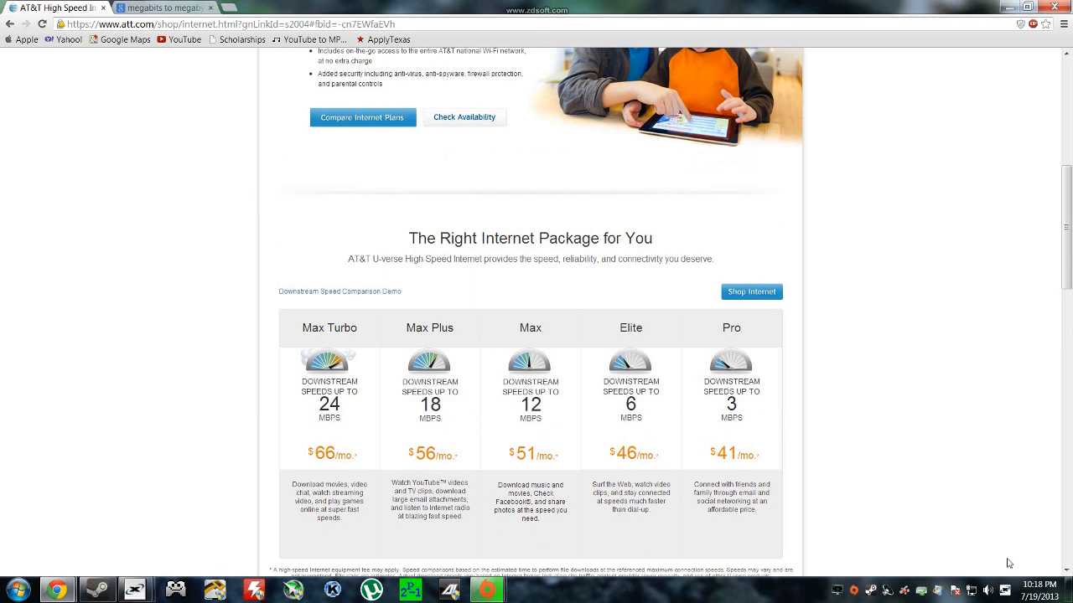
mouse_move(432, 540)
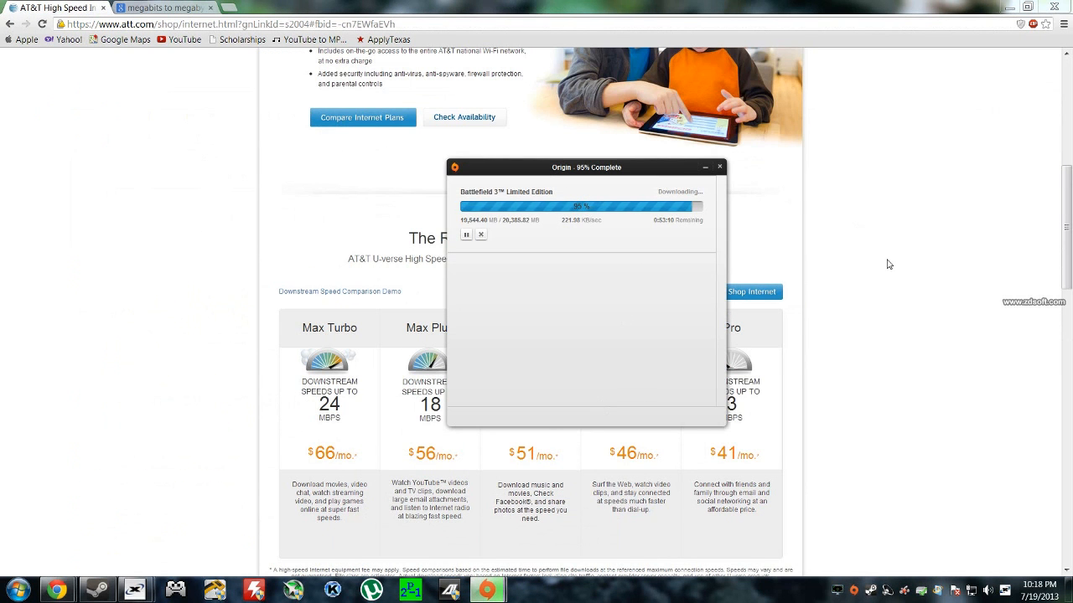
mouse_move(808, 289)
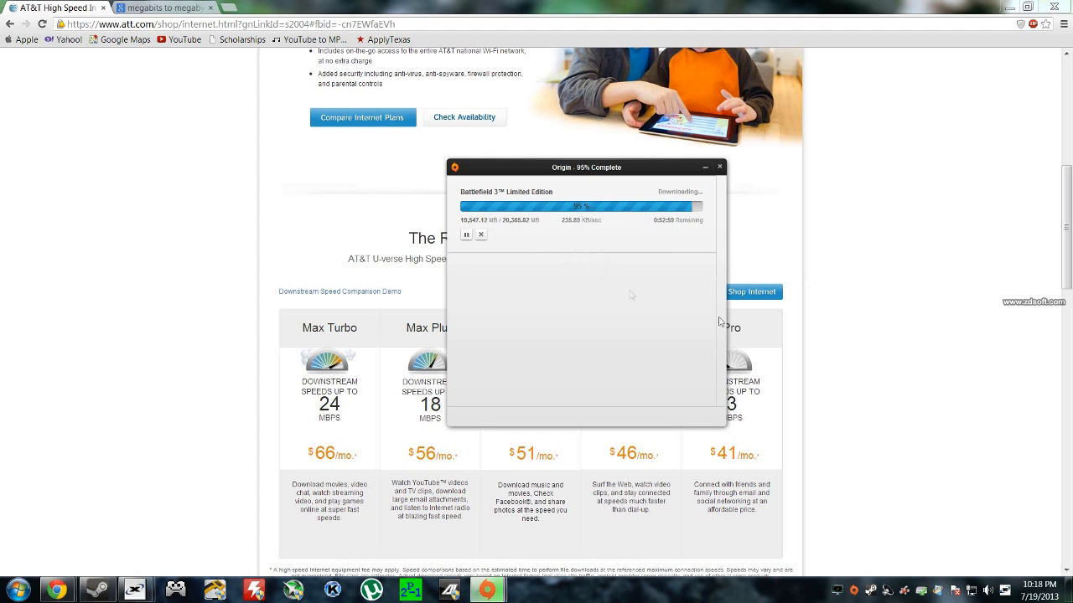
left_click(717, 167)
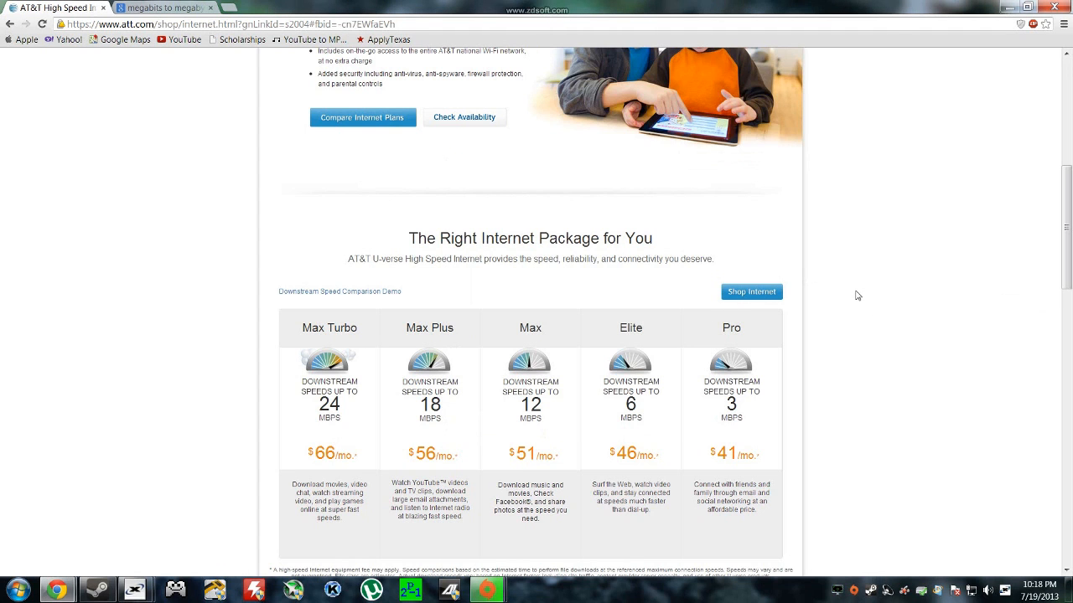
mouse_move(851, 297)
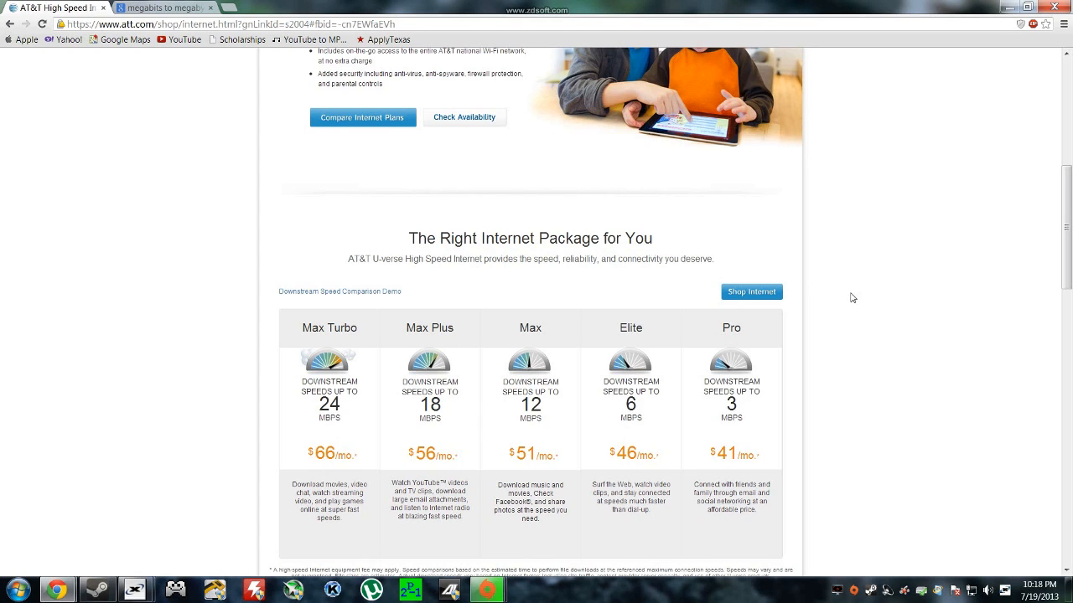
mouse_move(843, 308)
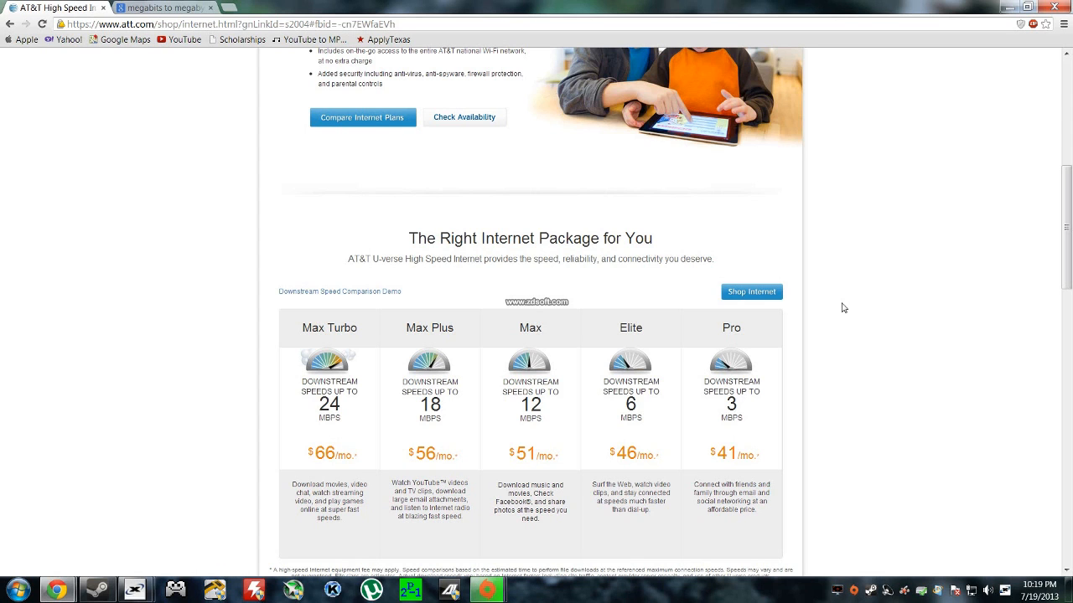
mouse_move(861, 342)
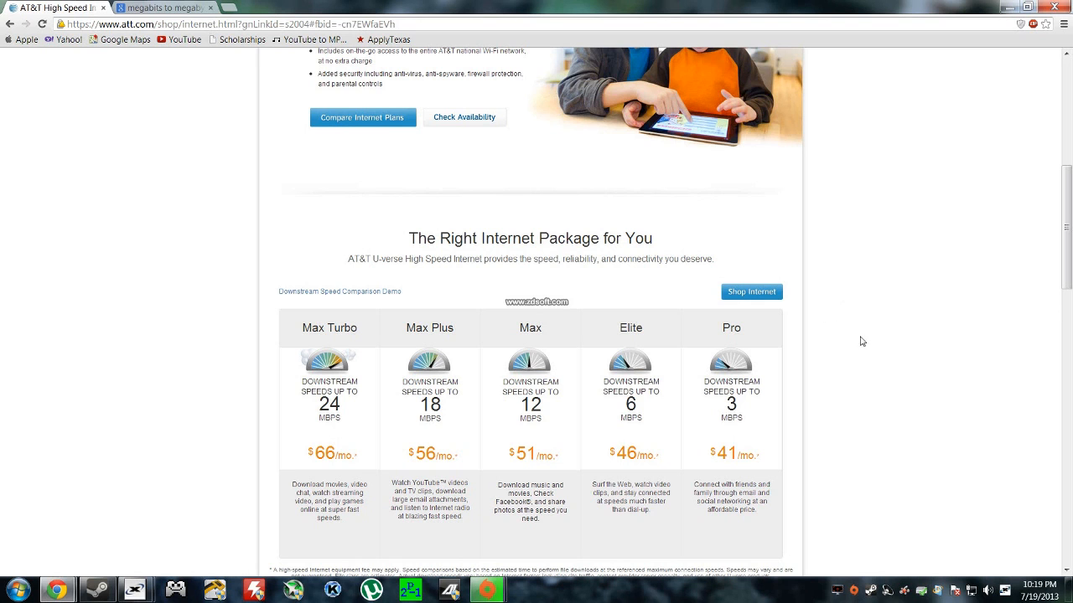
mouse_move(832, 577)
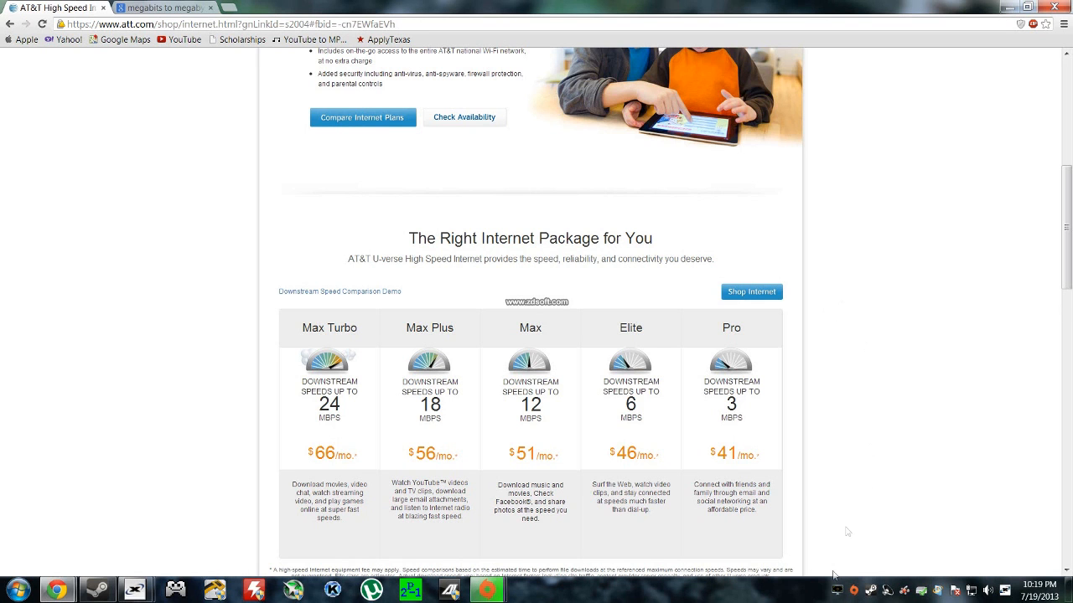